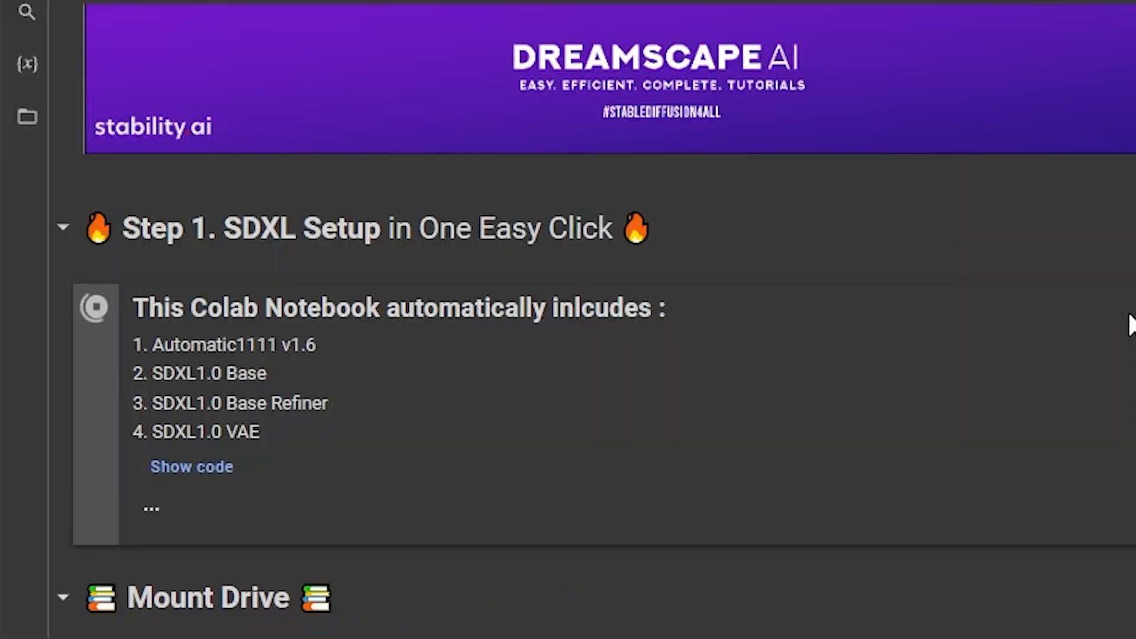
- Switch to Civitai and scroll through the Checkpoint XL model listings
{"action": "left_click", "coordinate": [580, 7]}
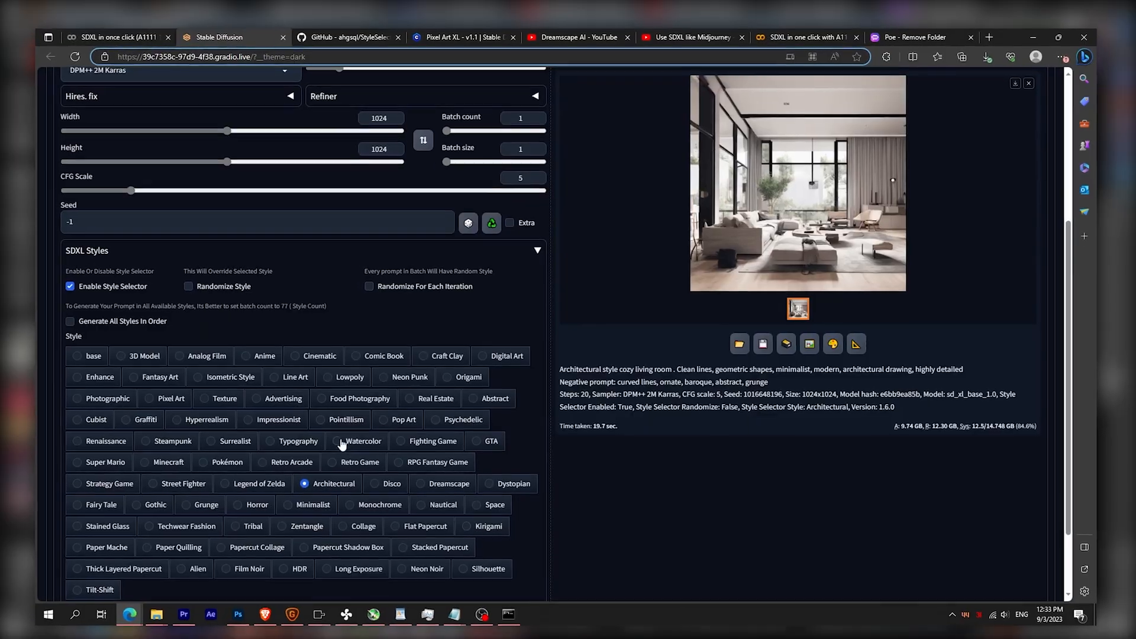
{"action": "scroll", "scroll_direction": "up", "scroll_amount": 3}
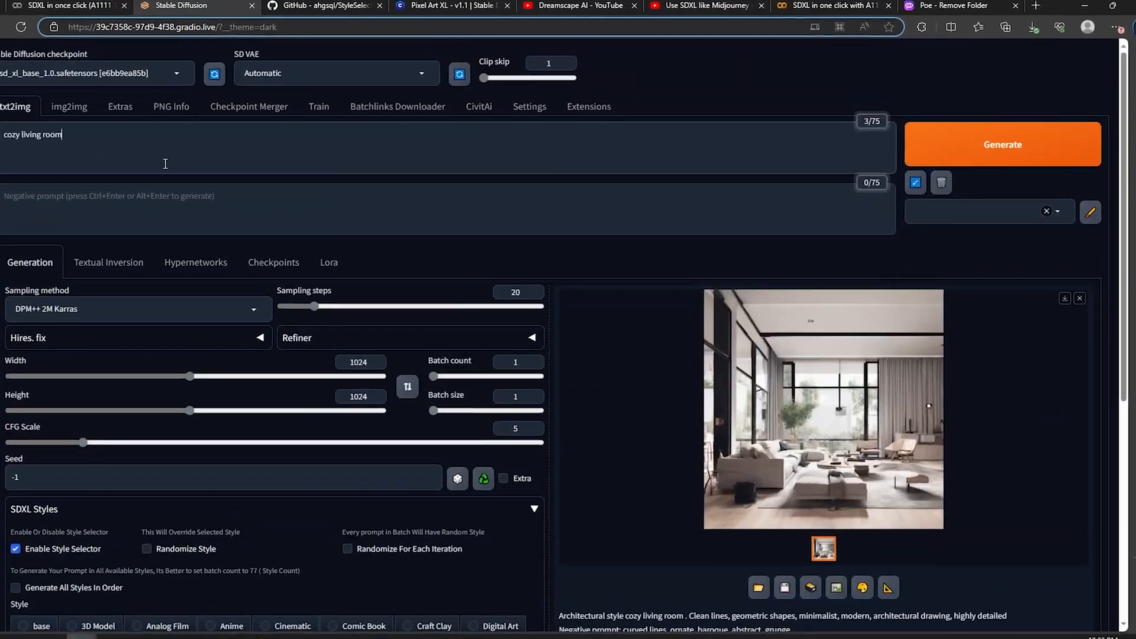
{"action": "left_click", "coordinate": [577, 6]}
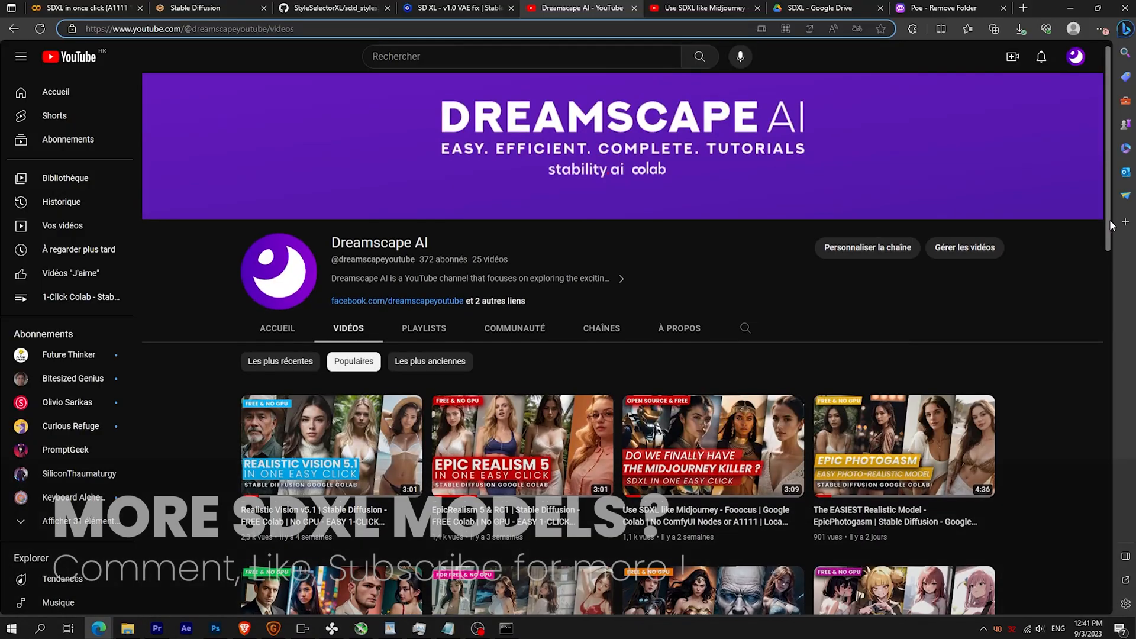
{"action": "left_click", "coordinate": [456, 8]}
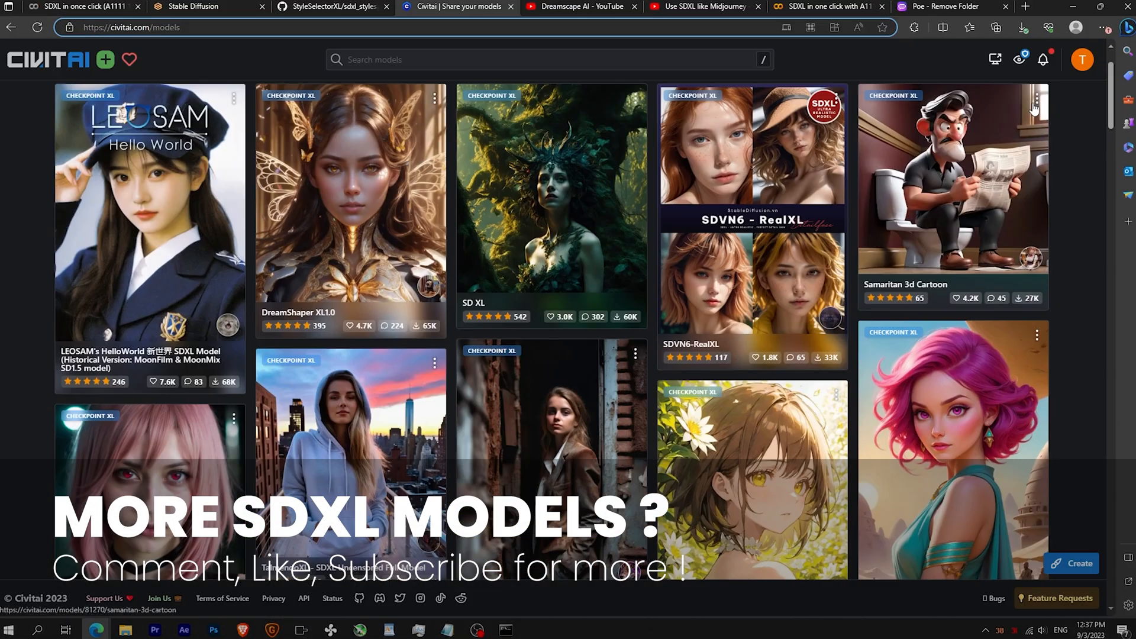
{"action": "scroll", "scroll_direction": "down", "scroll_amount": 3}
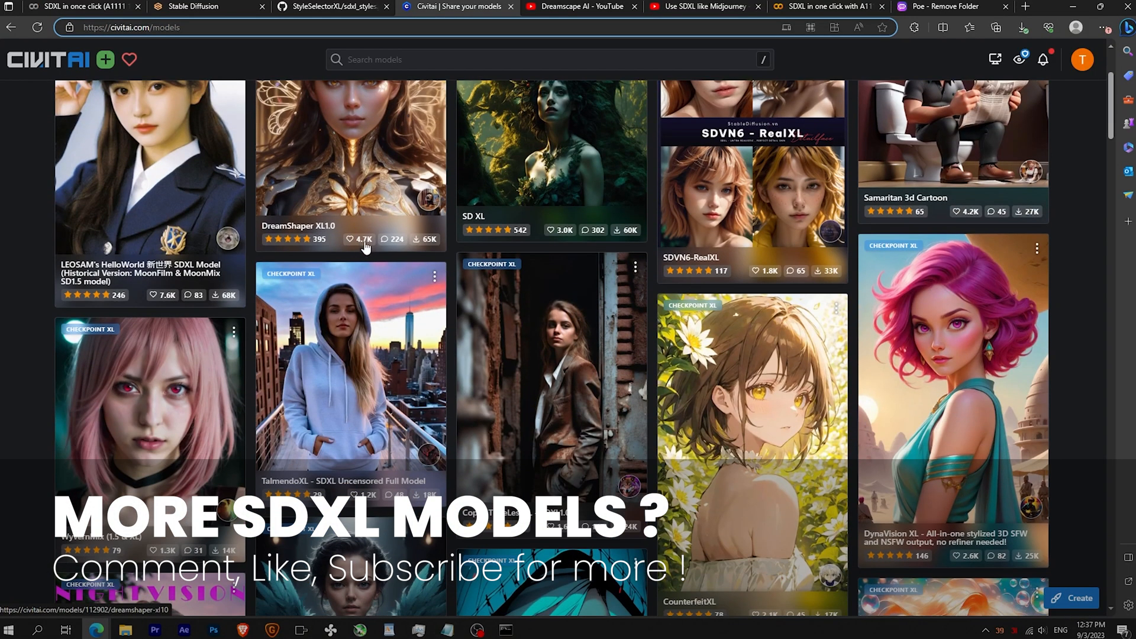
{"action": "scroll", "scroll_direction": "down", "scroll_amount": 3}
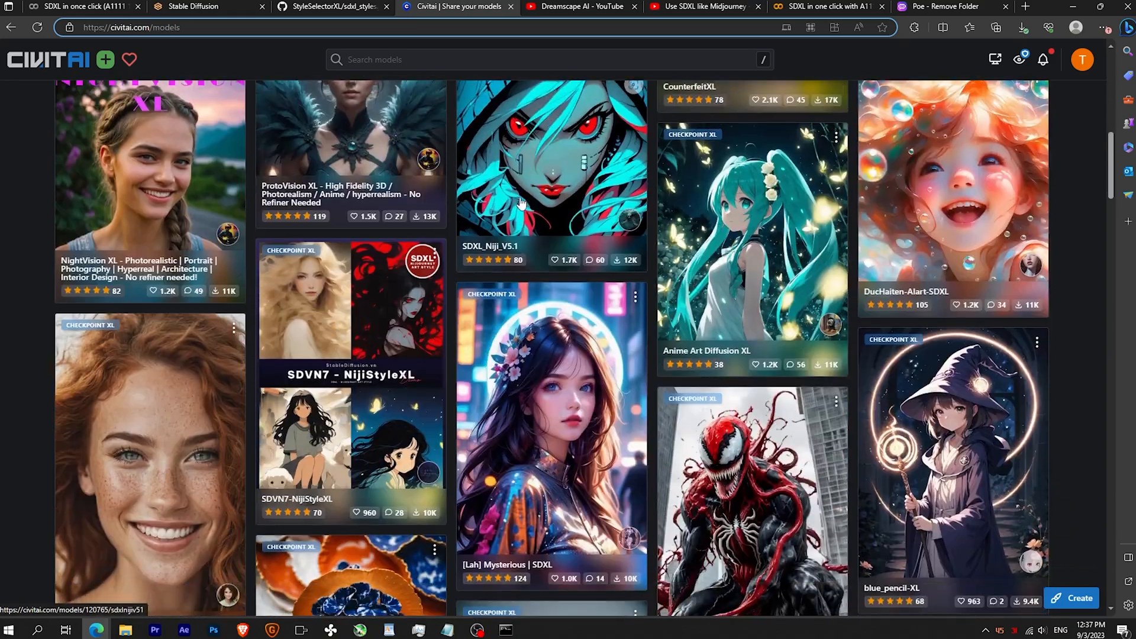
{"action": "left_click", "coordinate": [95, 9]}
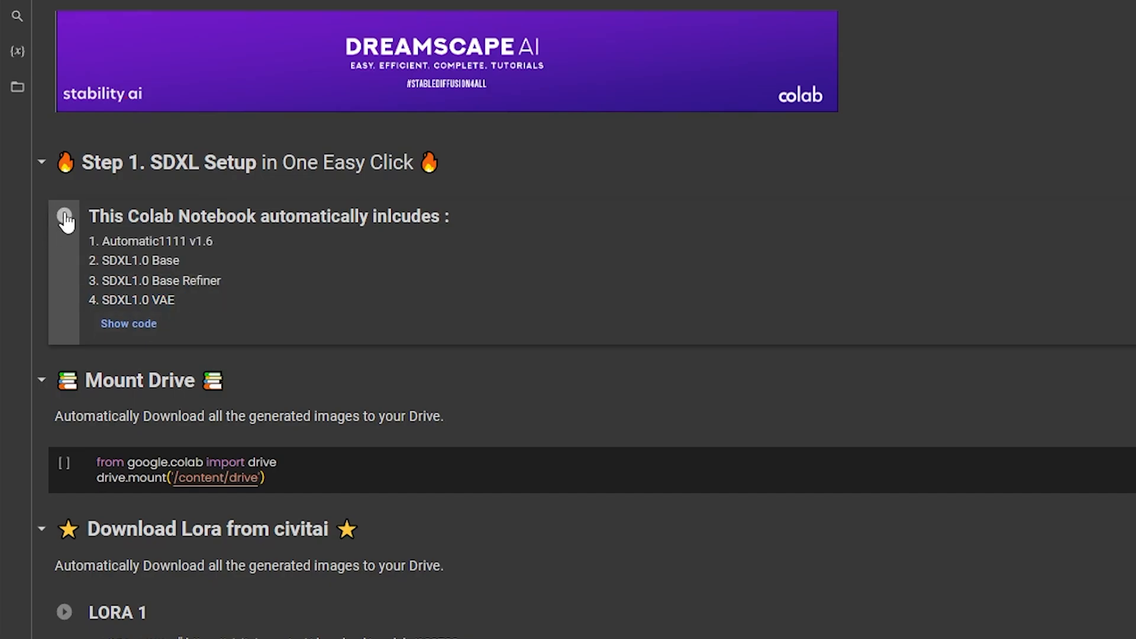
- Run the Step 1 SDXL Setup cell despite the warning and open the gradio.live link
{"action": "left_click", "coordinate": [65, 219]}
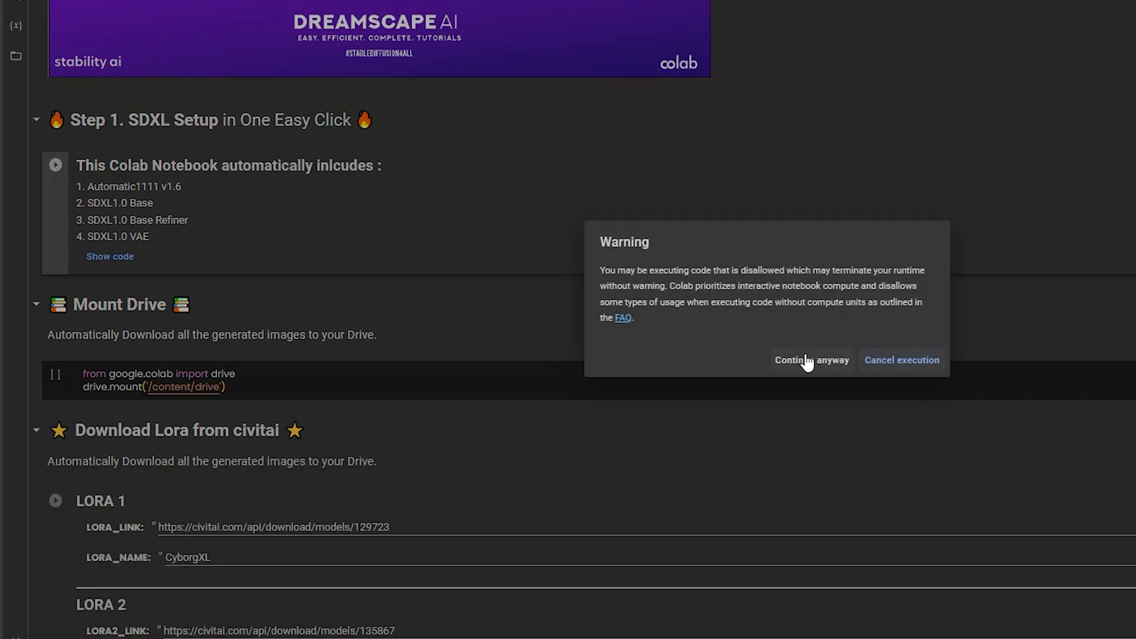
{"action": "left_click", "coordinate": [811, 360]}
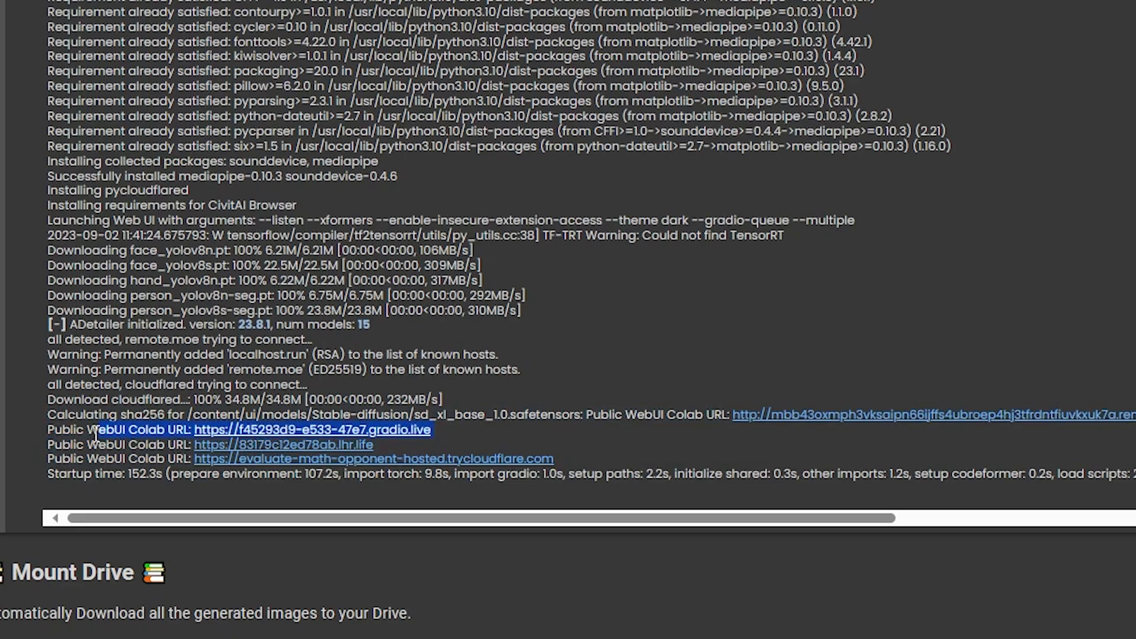
{"action": "left_click", "coordinate": [311, 429]}
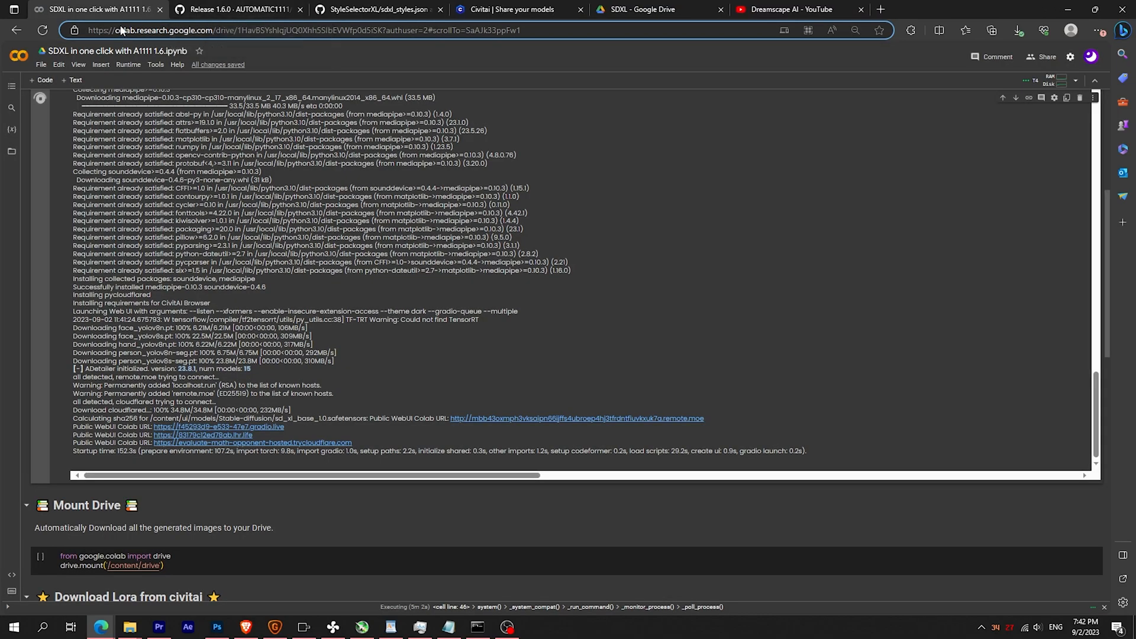
- Check VAE options, set Hires. fix upscaler to None, and pick sd_xl_refiner_1.0 at switch 1
{"action": "scroll", "scroll_direction": "down", "scroll_amount": 3}
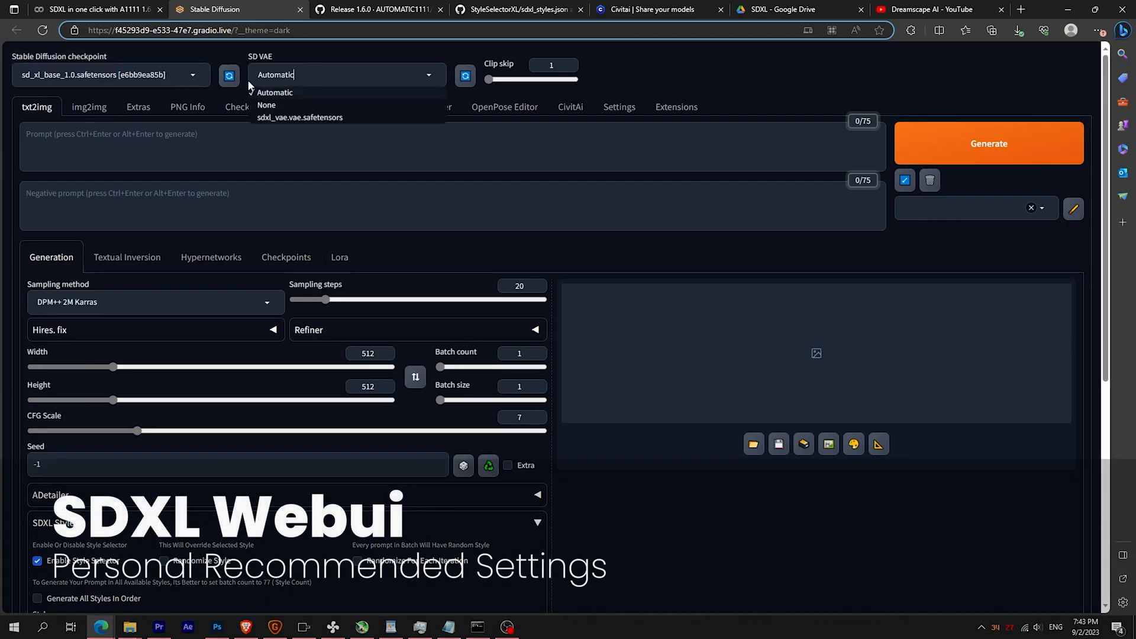
{"action": "left_click", "coordinate": [275, 93]}
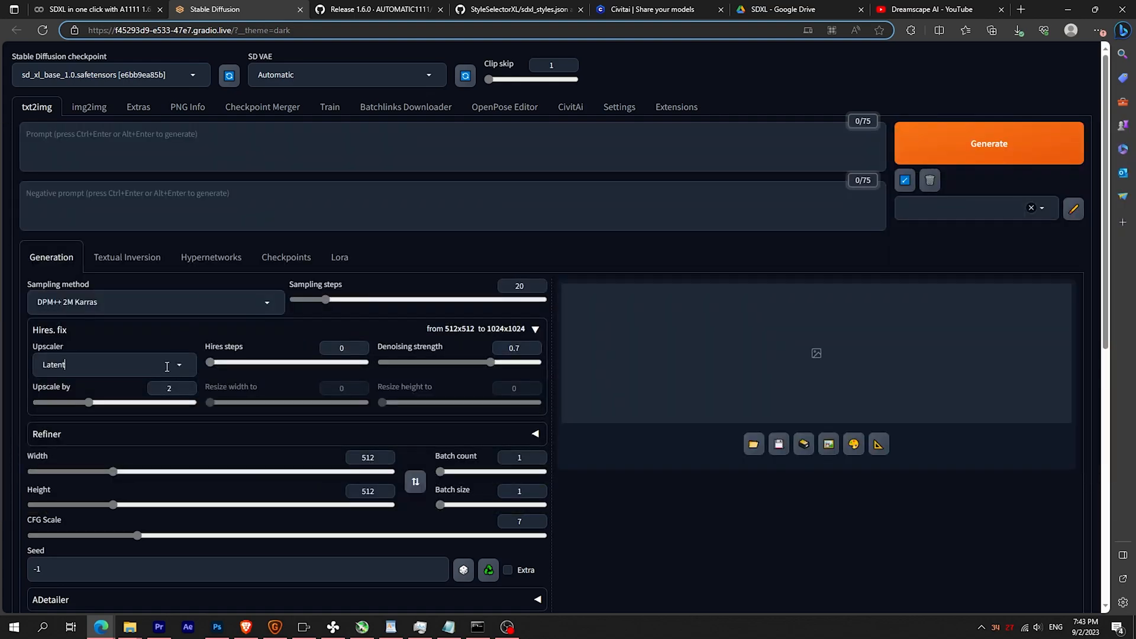
{"action": "left_click", "coordinate": [109, 364]}
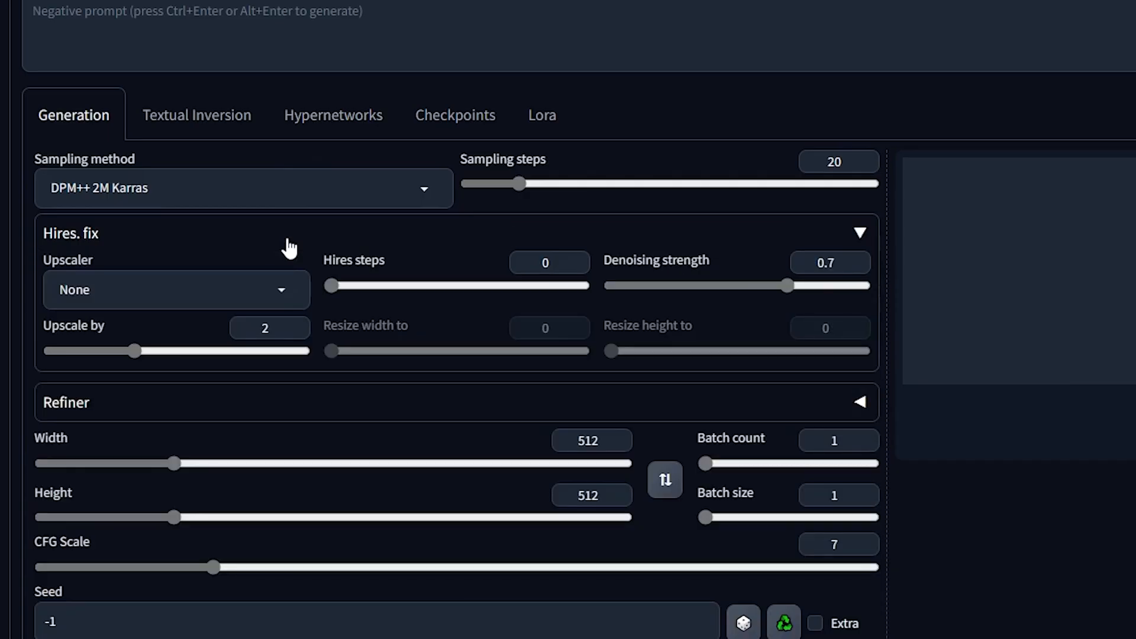
{"action": "left_click", "coordinate": [175, 289]}
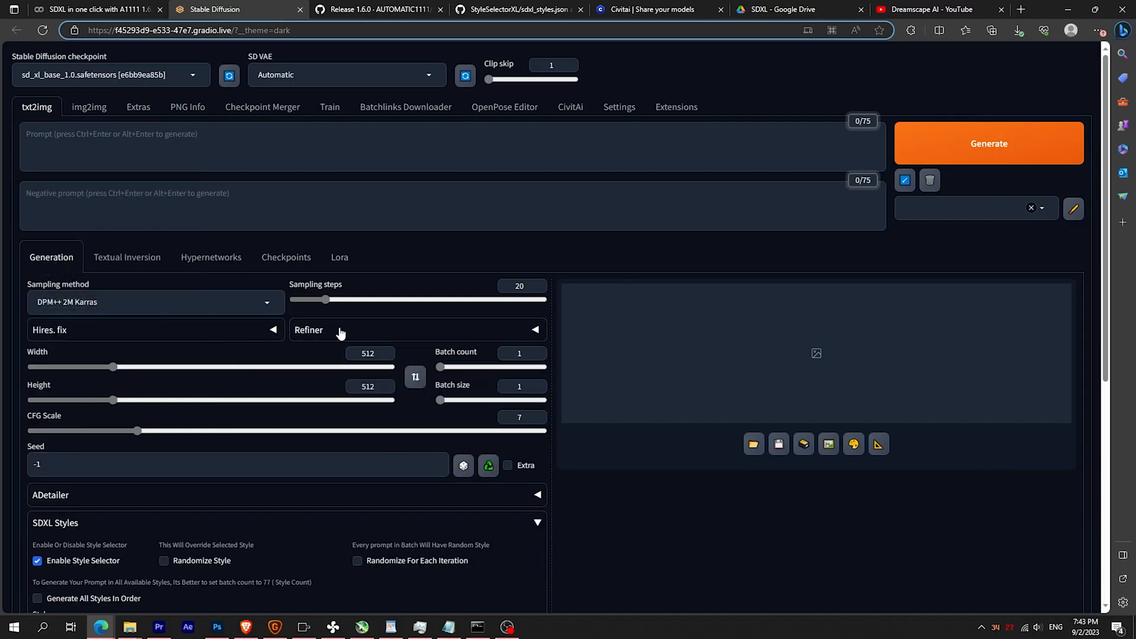
{"action": "left_click", "coordinate": [308, 329]}
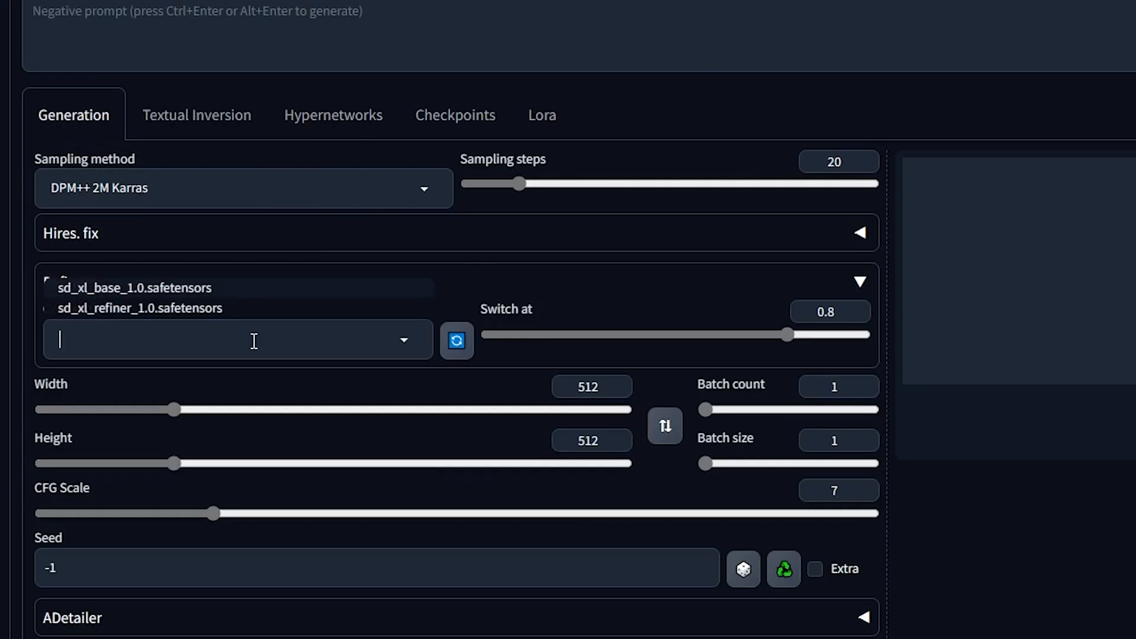
{"action": "left_click", "coordinate": [141, 307]}
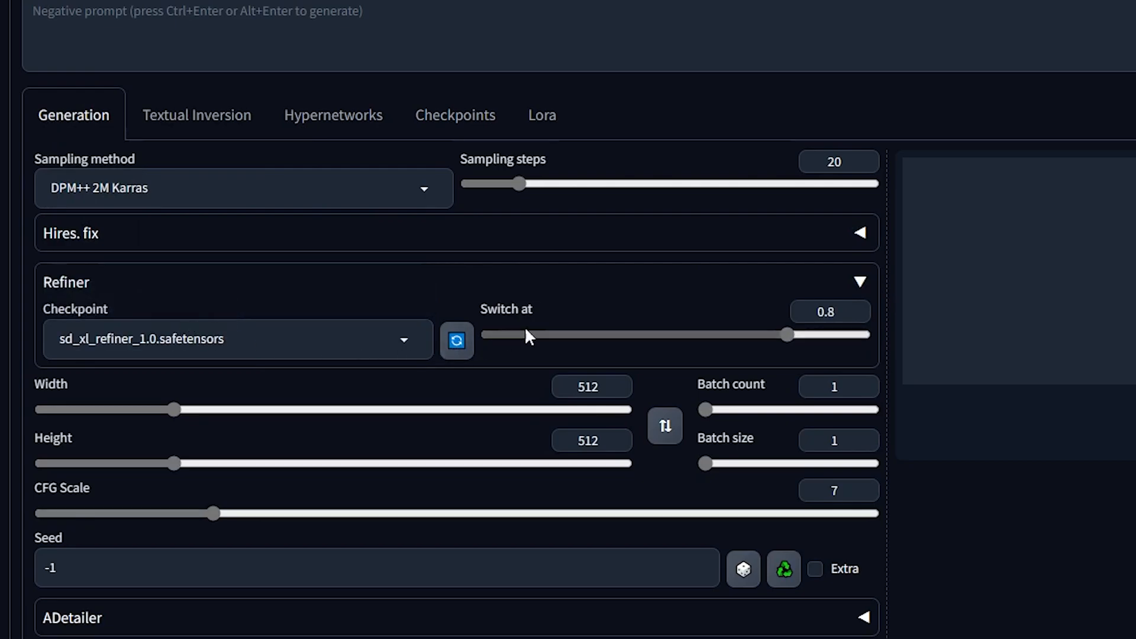
{"action": "mouse_move", "coordinate": [788, 346]}
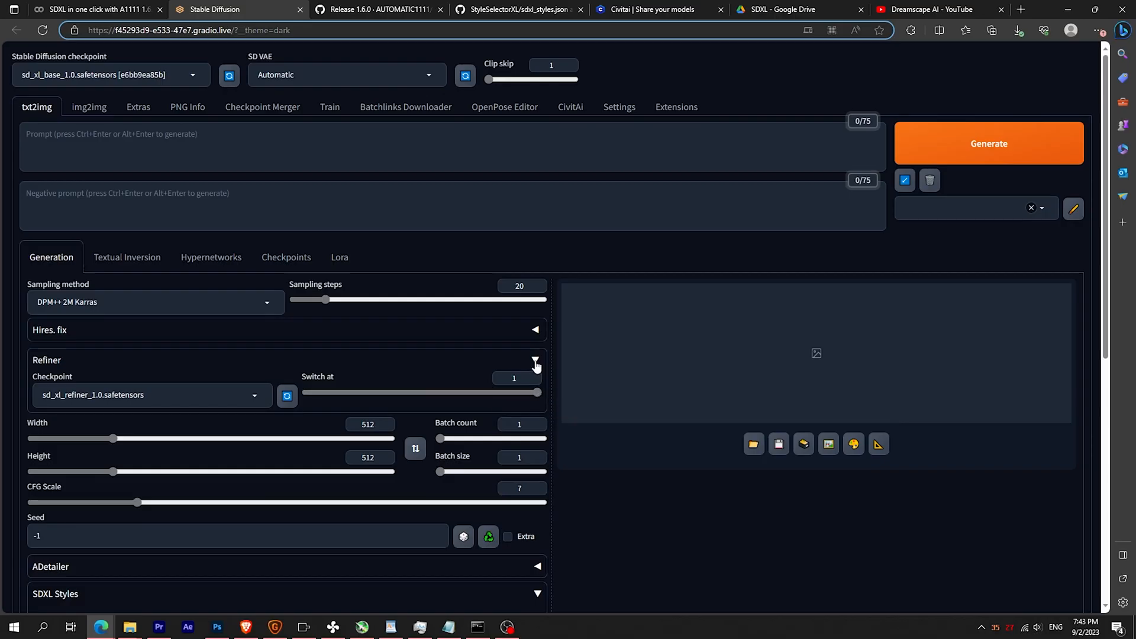
- Paste the StyleSelectorXL GitHub URL into Extensions > Install from URL and install it
{"action": "left_click", "coordinate": [535, 361]}
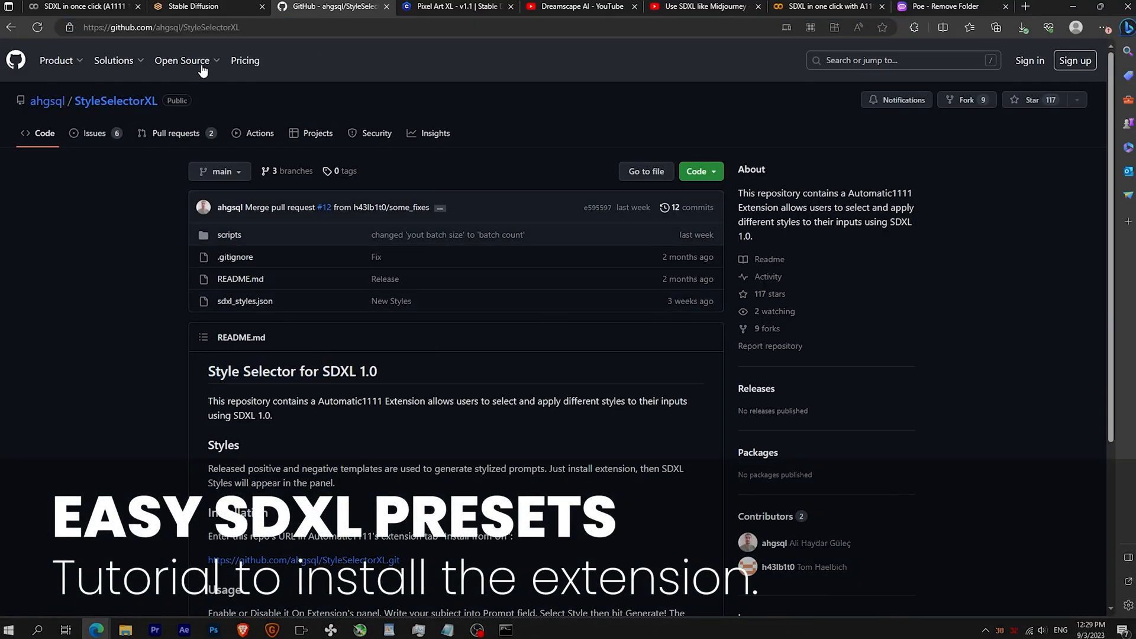
{"action": "left_click", "coordinate": [195, 6]}
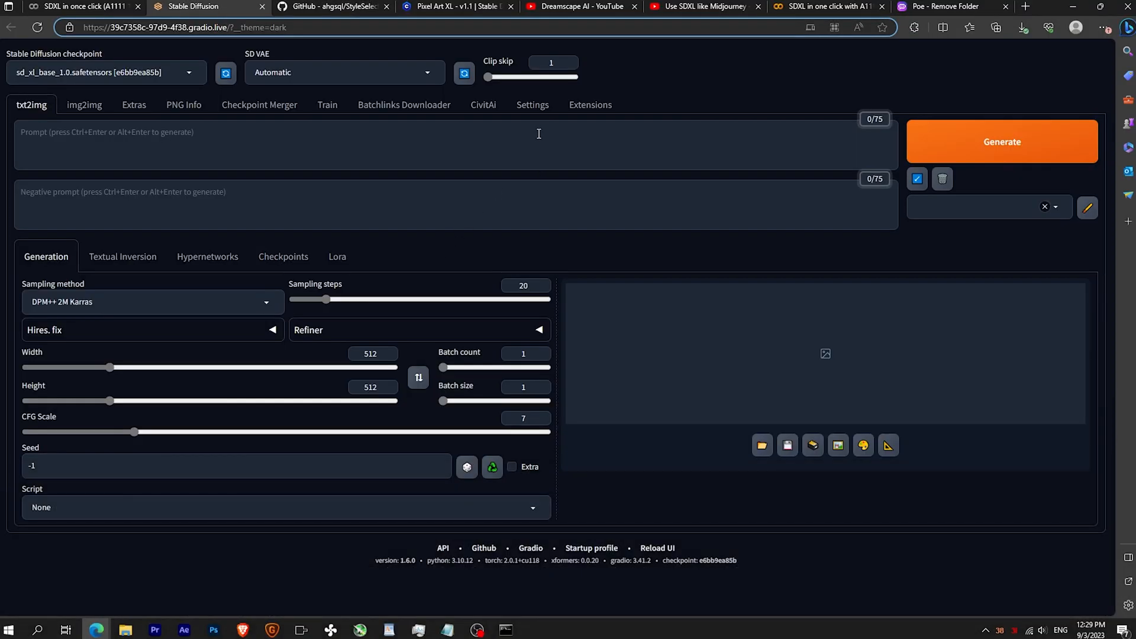
{"action": "left_click", "coordinate": [590, 104]}
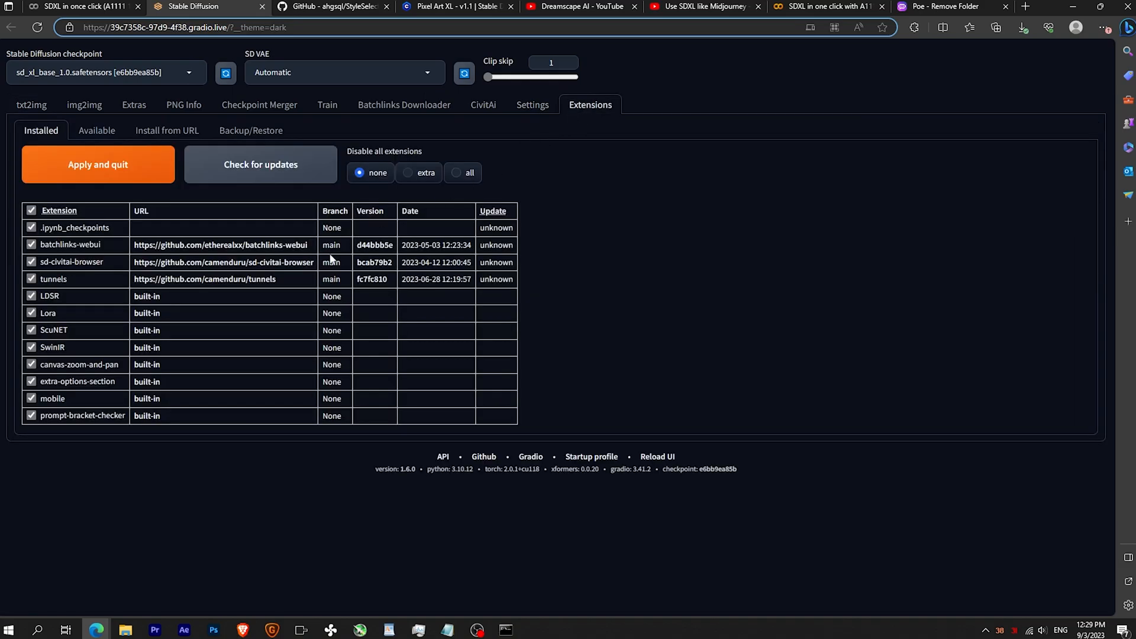
{"action": "left_click", "coordinate": [167, 130]}
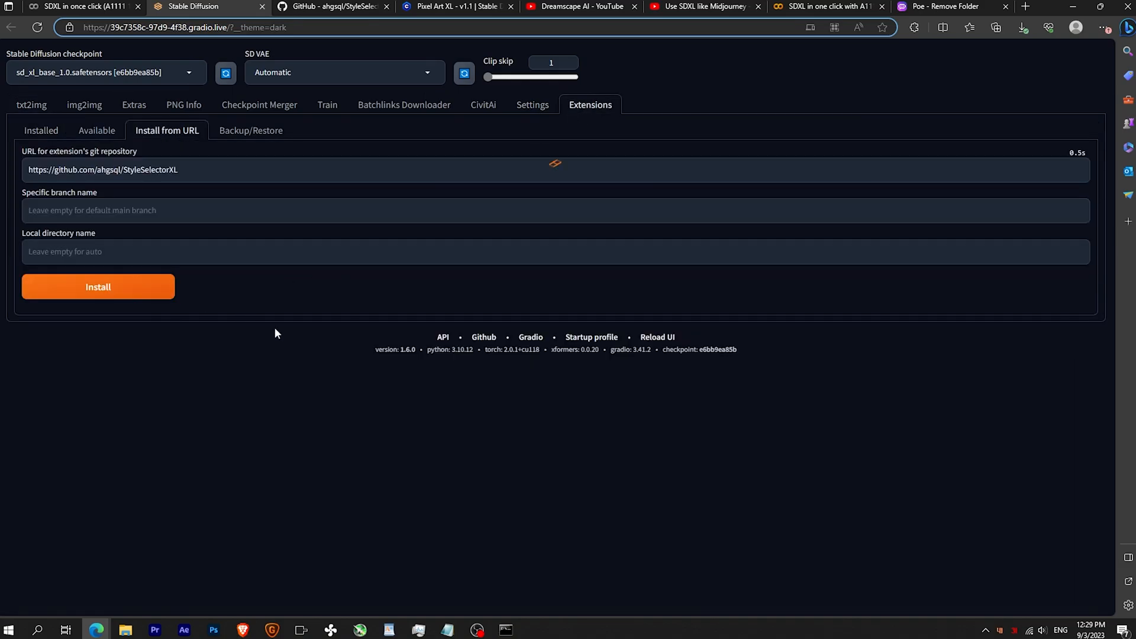
{"action": "left_click", "coordinate": [97, 286]}
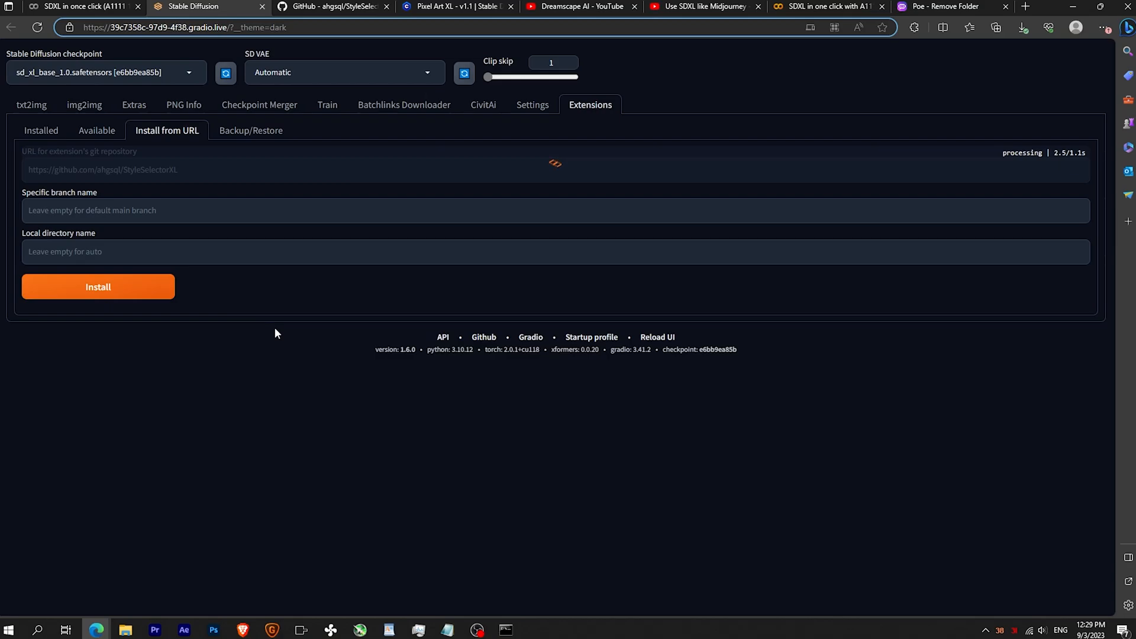
- Generate a Cinematic-style 'cozy living room' image and view it enlarged
{"action": "left_click", "coordinate": [31, 104]}
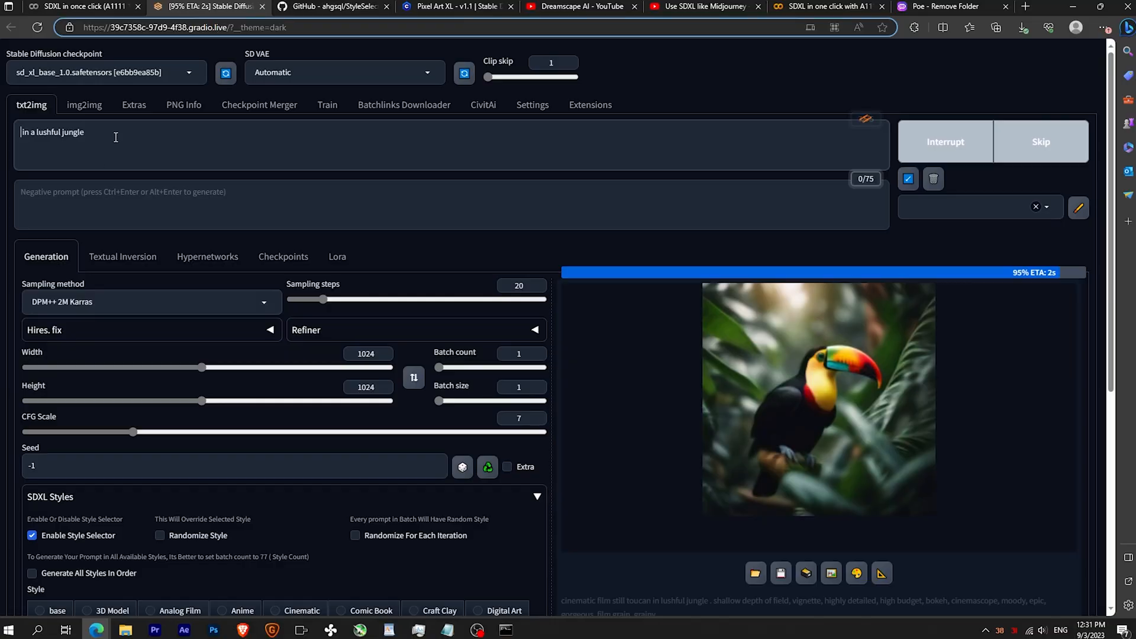
{"action": "type", "text": "cozy"}
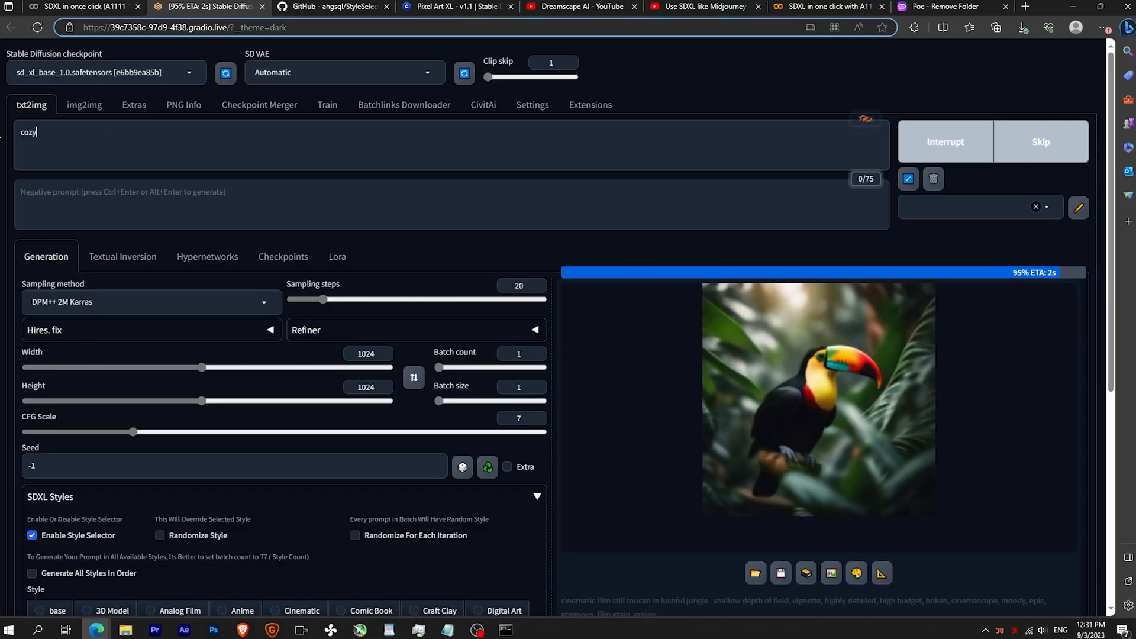
{"action": "type", "text": "living room"}
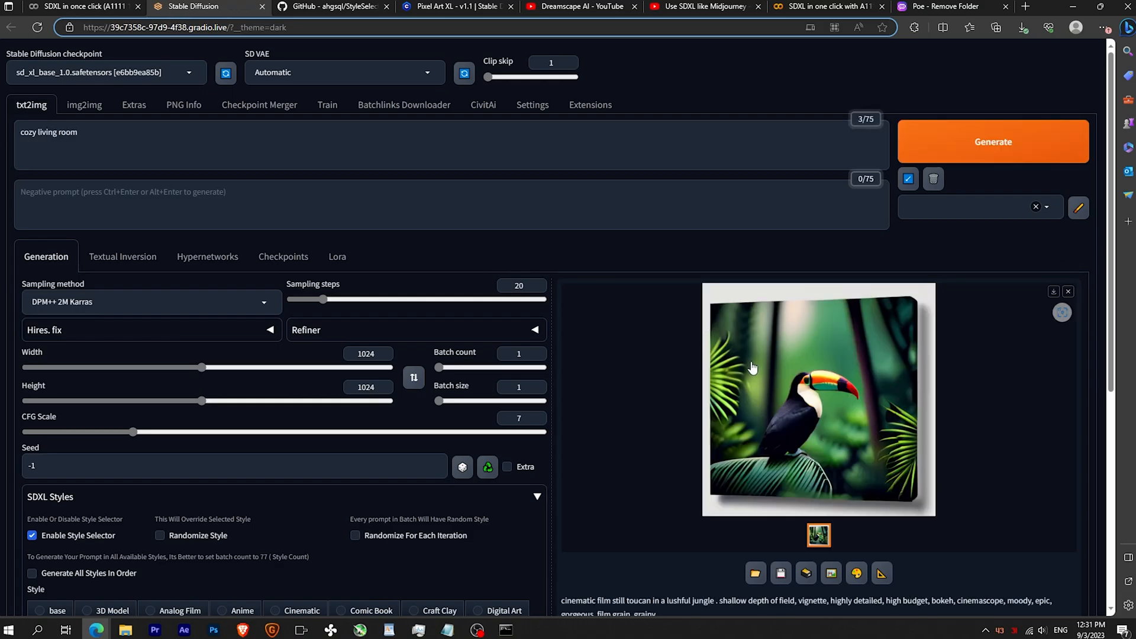
{"action": "left_click", "coordinate": [818, 399]}
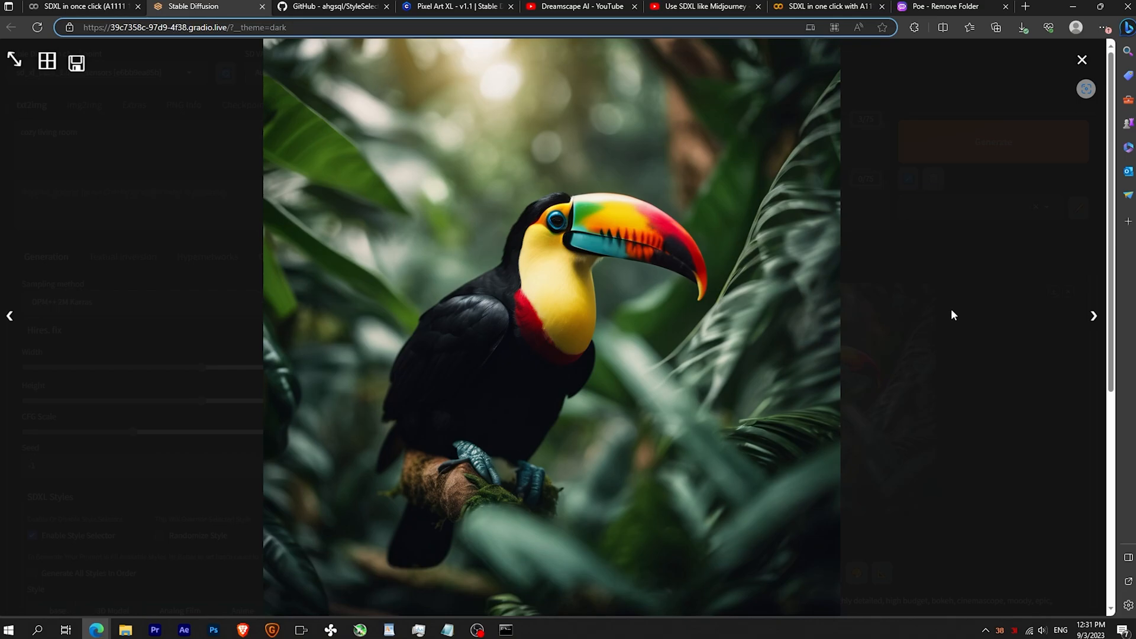
{"action": "left_click", "coordinate": [1082, 59]}
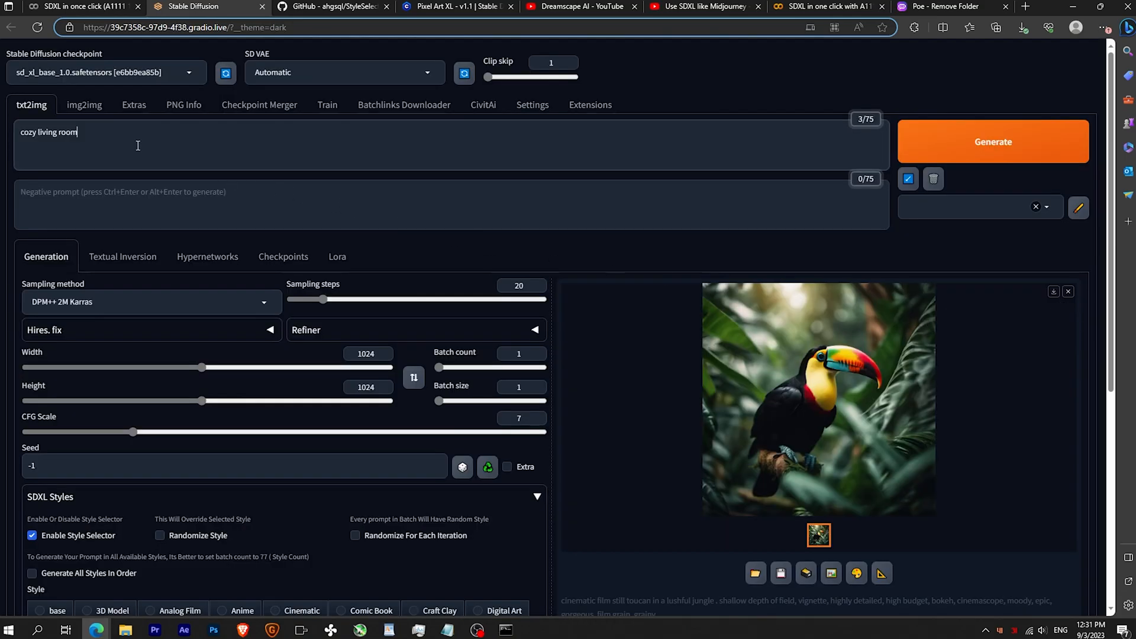
{"action": "key", "text": "Backspace"}
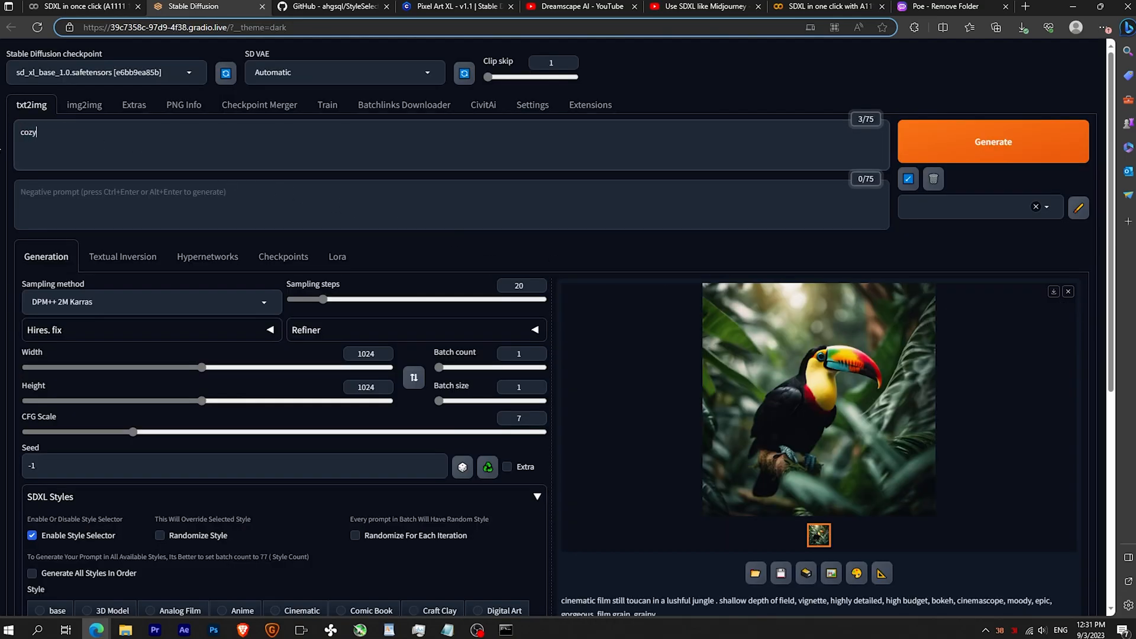
{"action": "type", "text": "living room"}
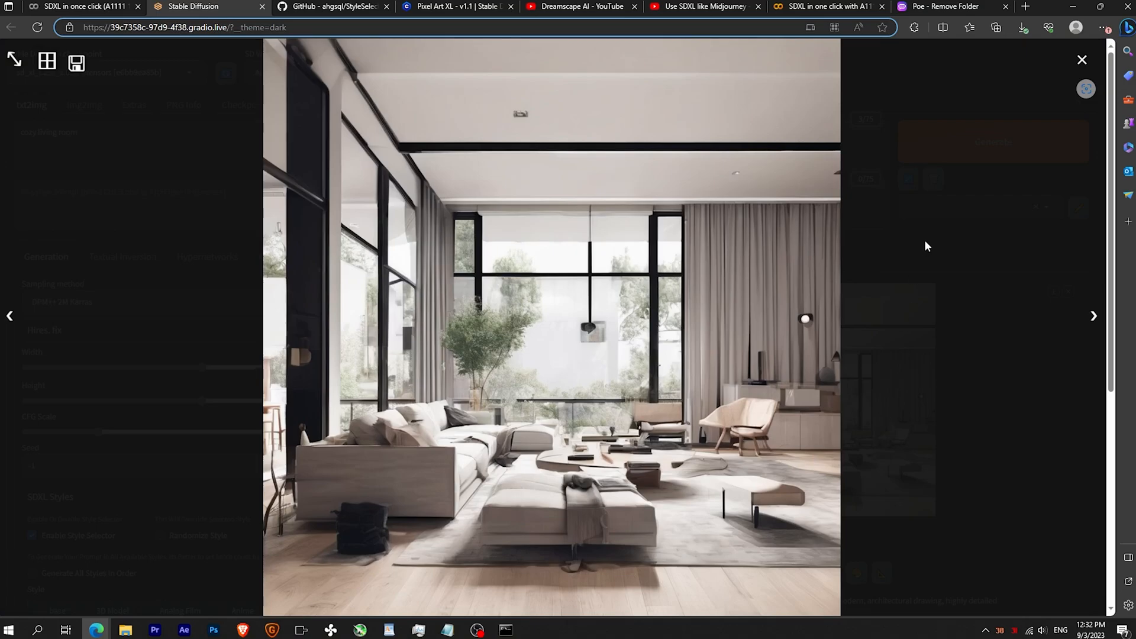
{"action": "left_click", "coordinate": [1082, 60]}
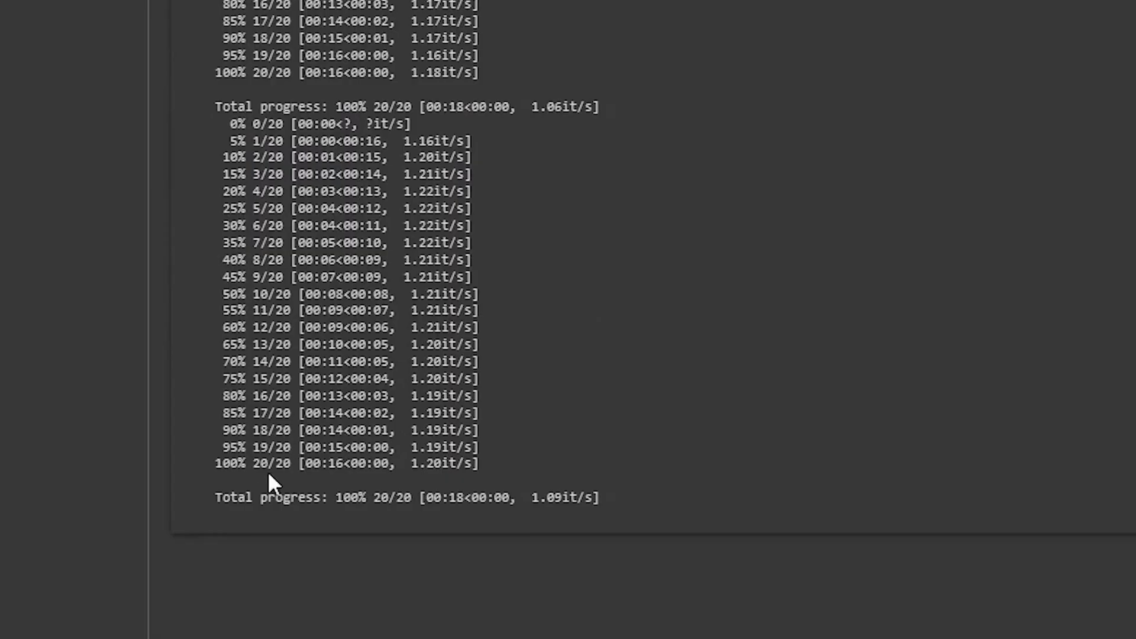
{"action": "mouse_move", "coordinate": [424, 18]}
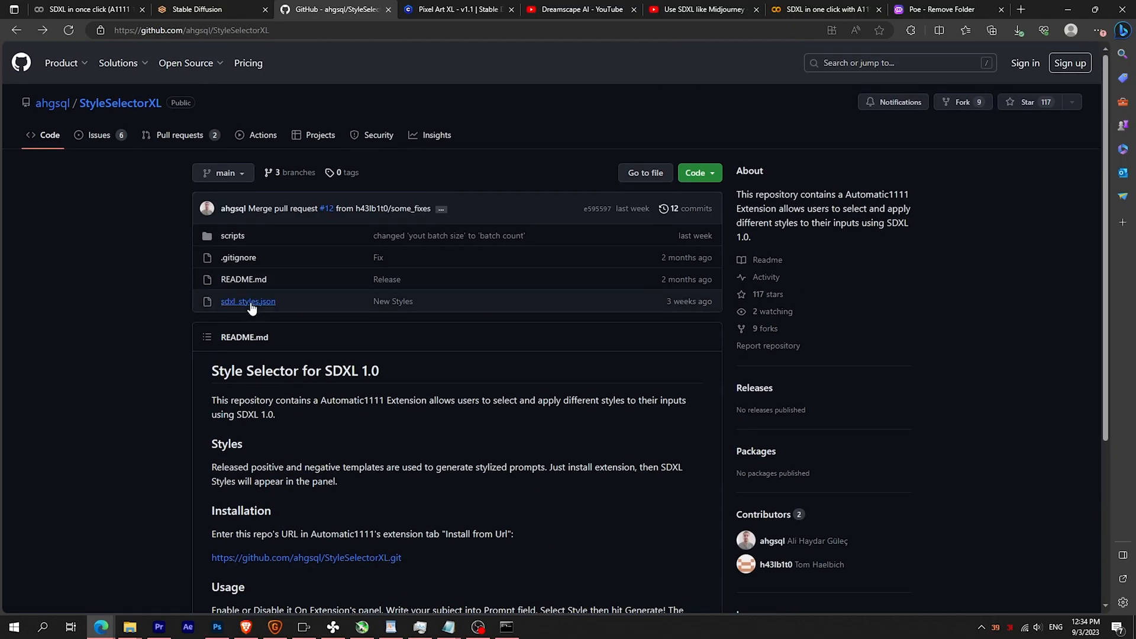
- Look through the style templates file and the SDXL like Midjourney tutorial video
{"action": "left_click", "coordinate": [248, 301]}
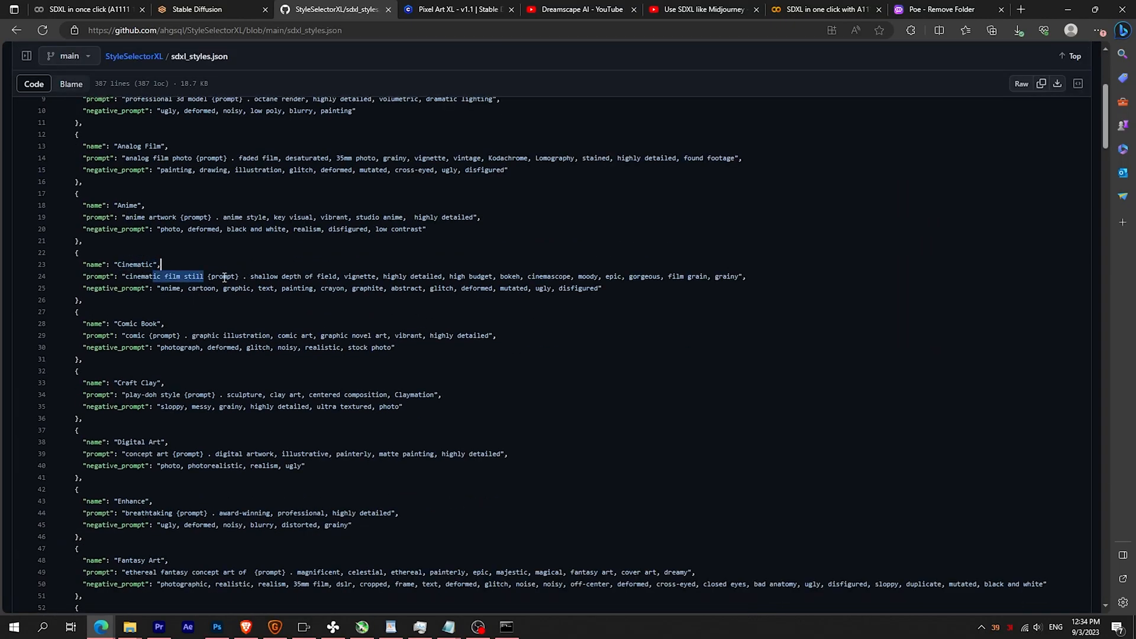
{"action": "left_click", "coordinate": [581, 10]}
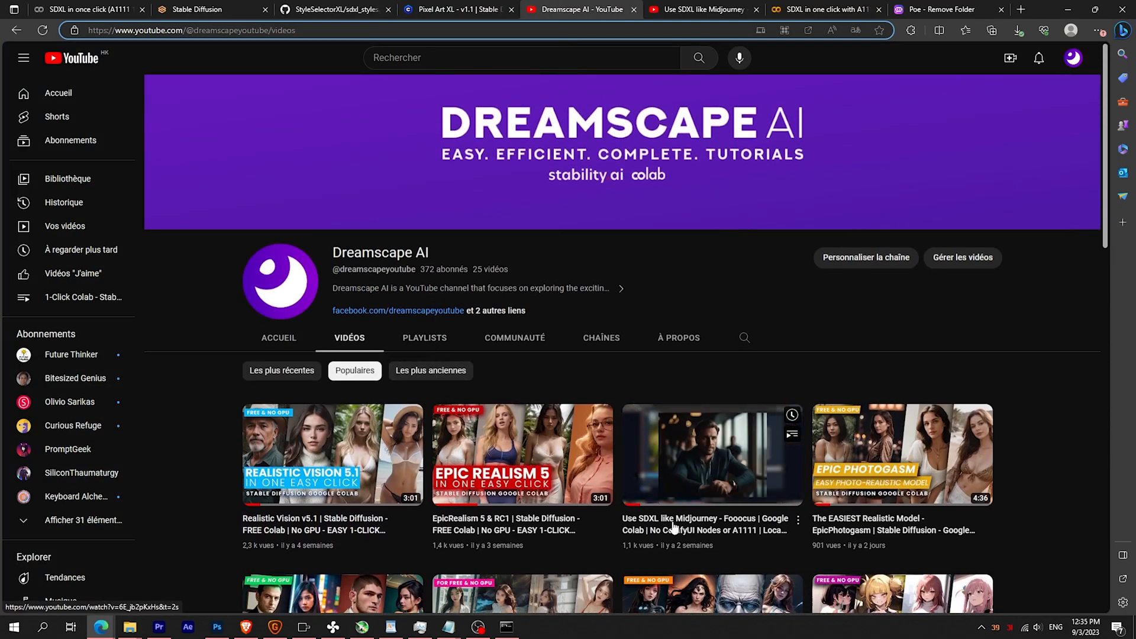
{"action": "left_click", "coordinate": [711, 455]}
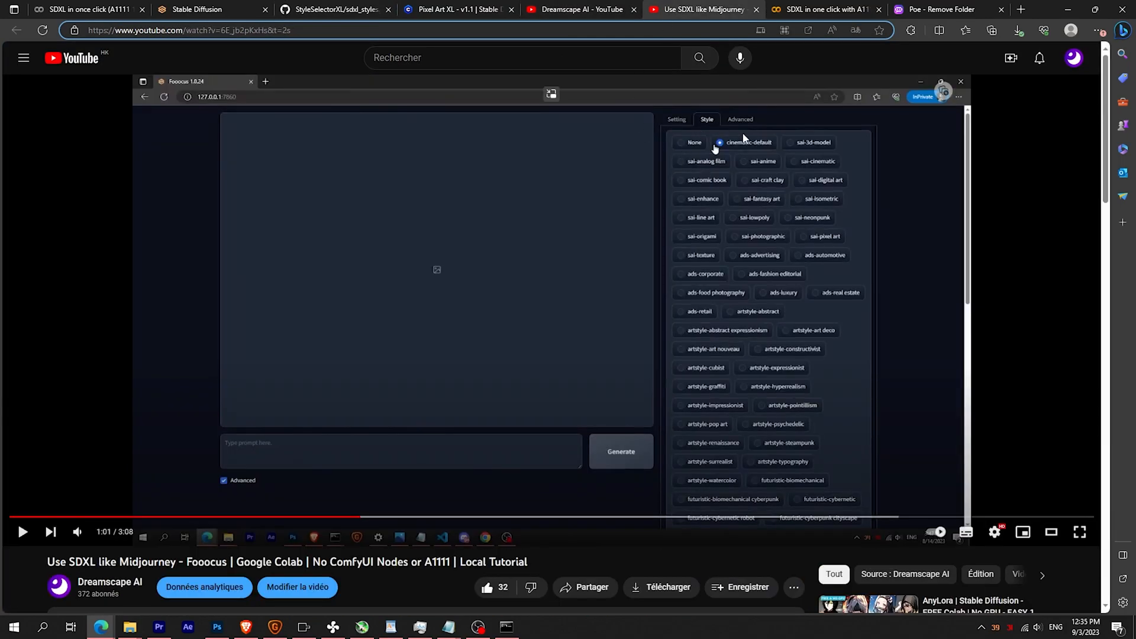
{"action": "left_click", "coordinate": [87, 9]}
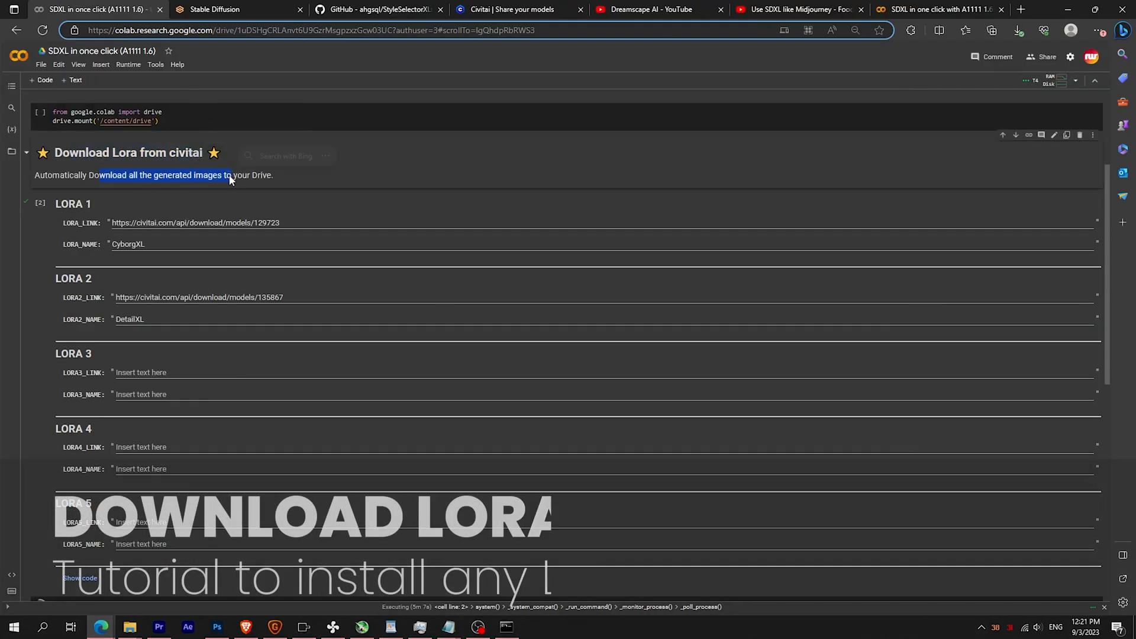
- Filter Civitai models to LoRAs and open the Pixel Art XL page
{"action": "left_click", "coordinate": [508, 10]}
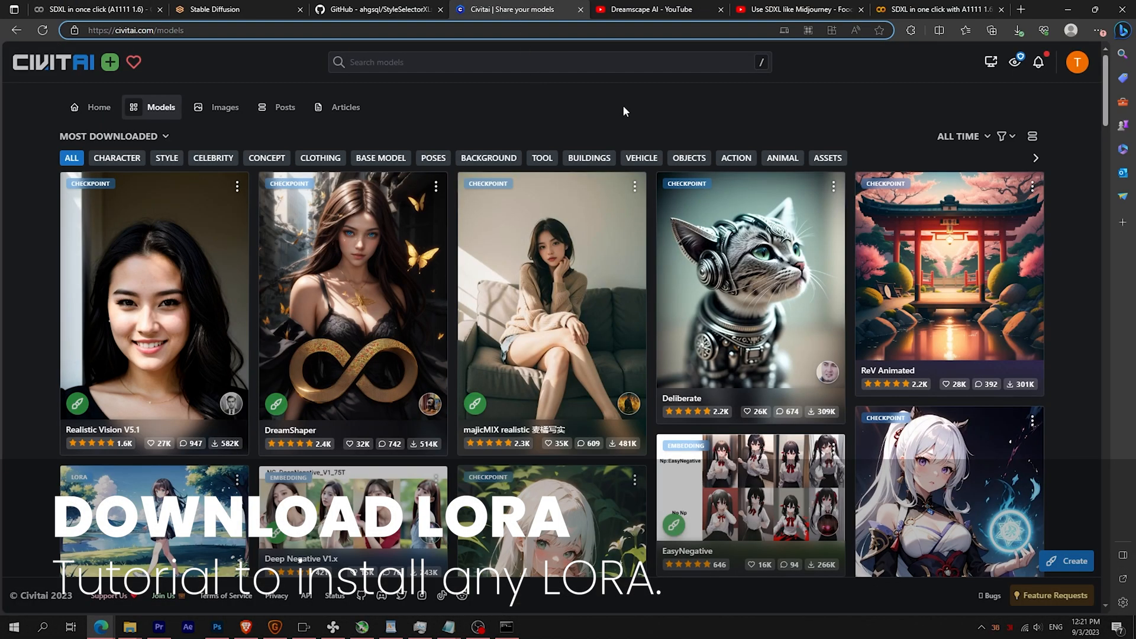
{"action": "left_click", "coordinate": [1003, 136]}
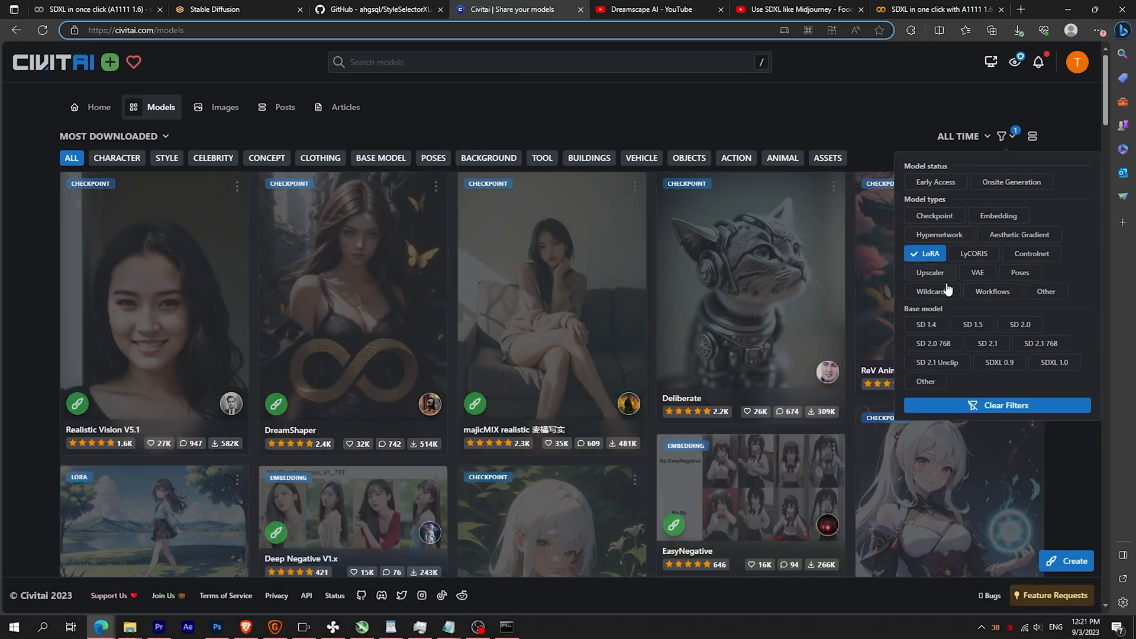
{"action": "scroll", "scroll_direction": "down", "scroll_amount": 3}
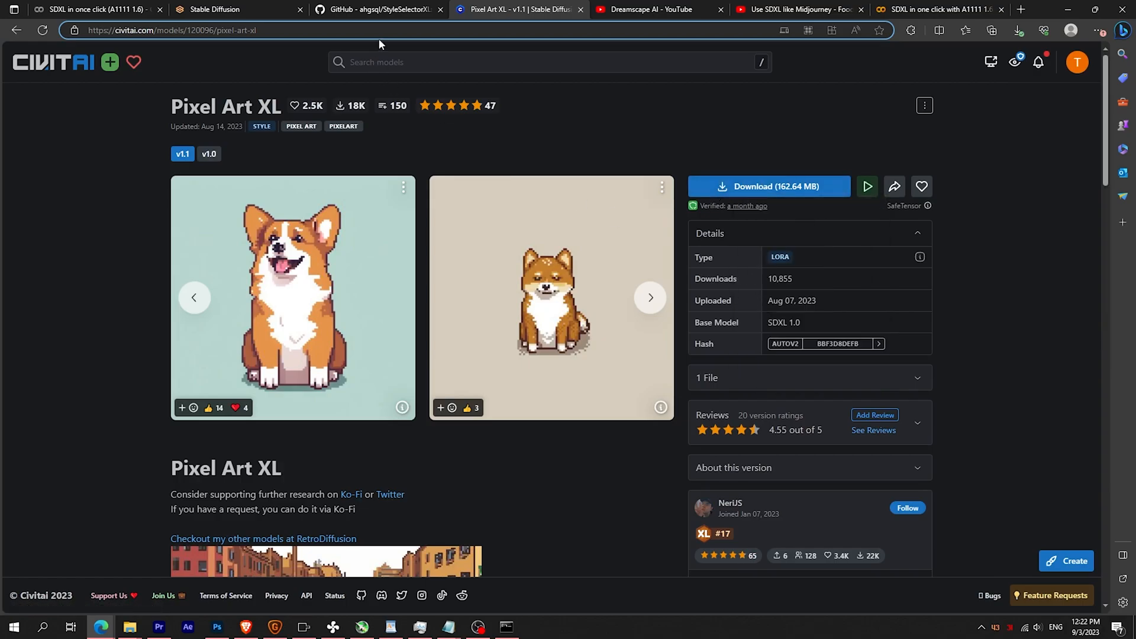
{"action": "left_click", "coordinate": [87, 9]}
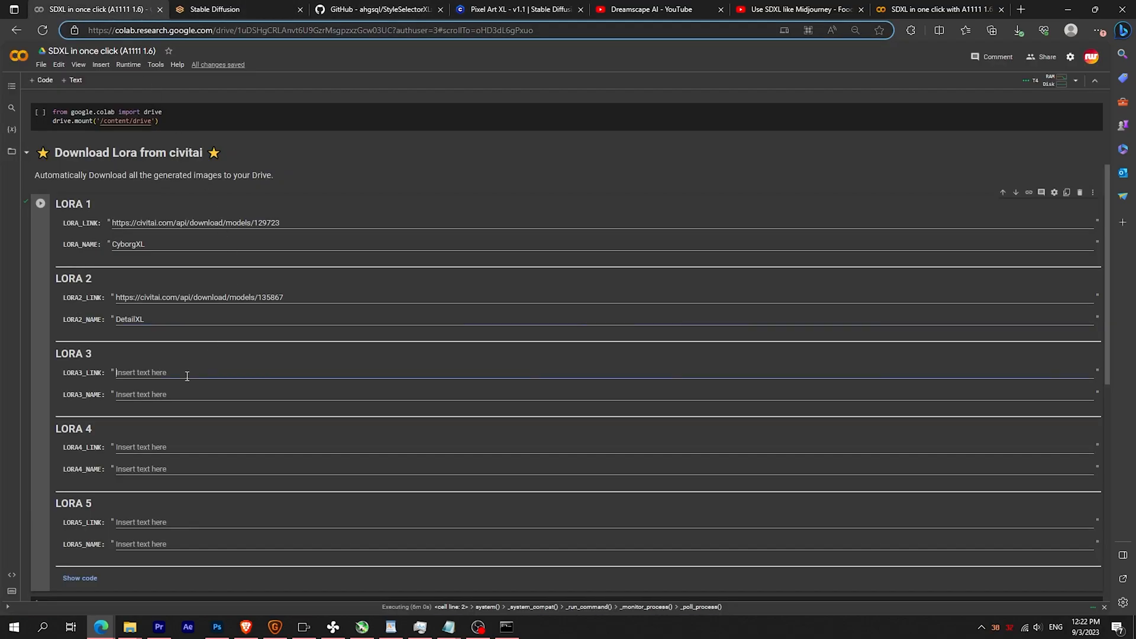
{"action": "type", "text": "https://civitai.com/api/download/models/135931"}
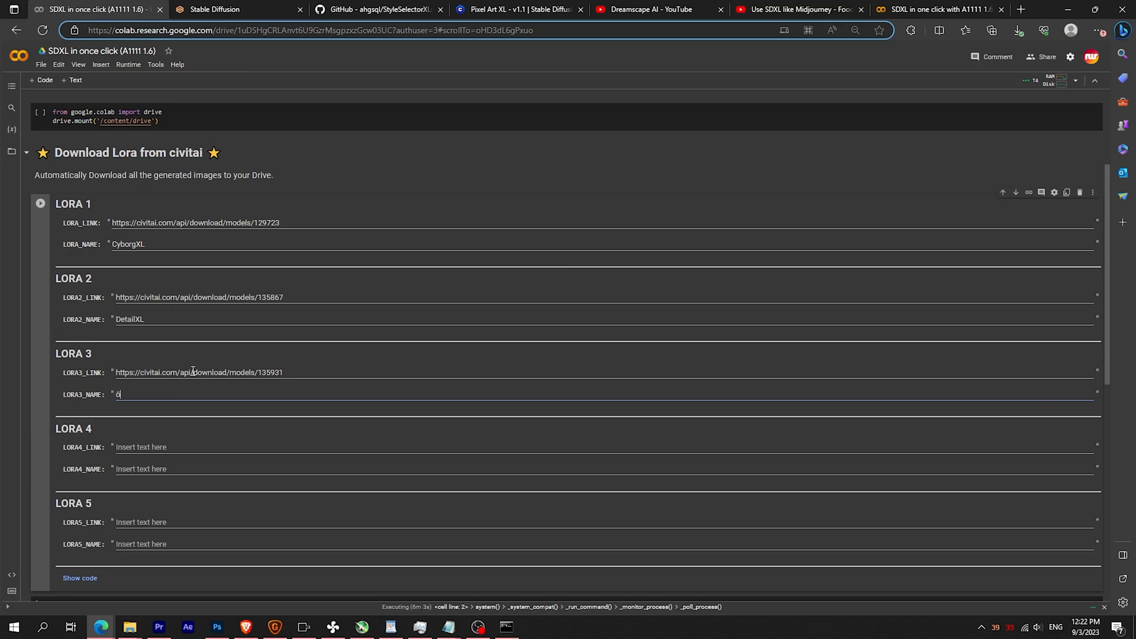
{"action": "type", "text": "Pixel Art XL"}
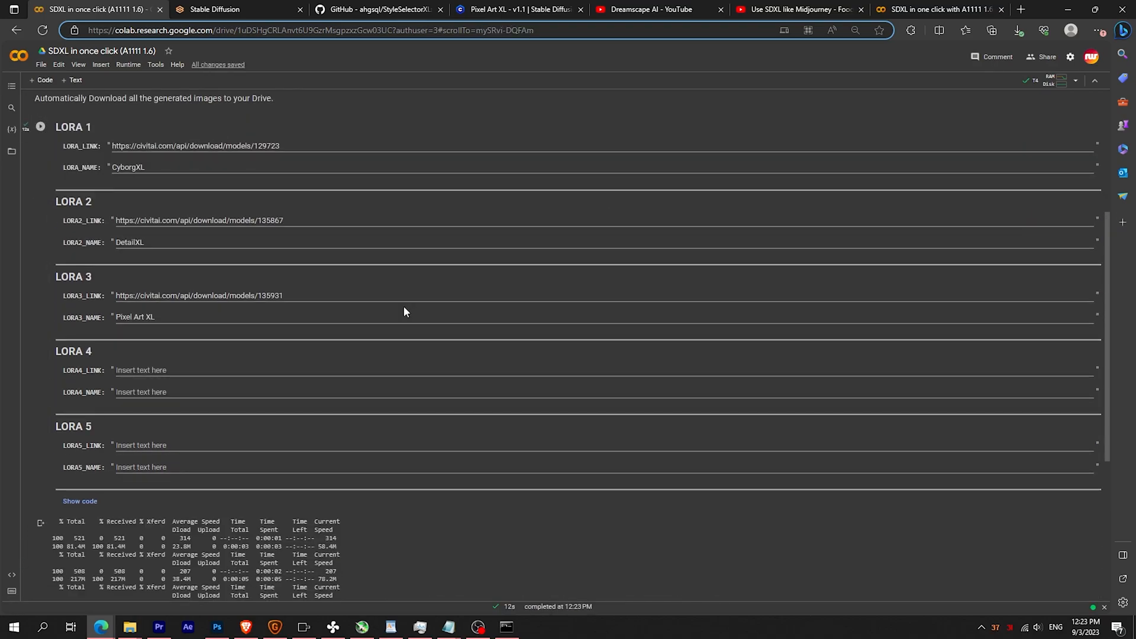
{"action": "scroll", "scroll_direction": "down", "scroll_amount": 3}
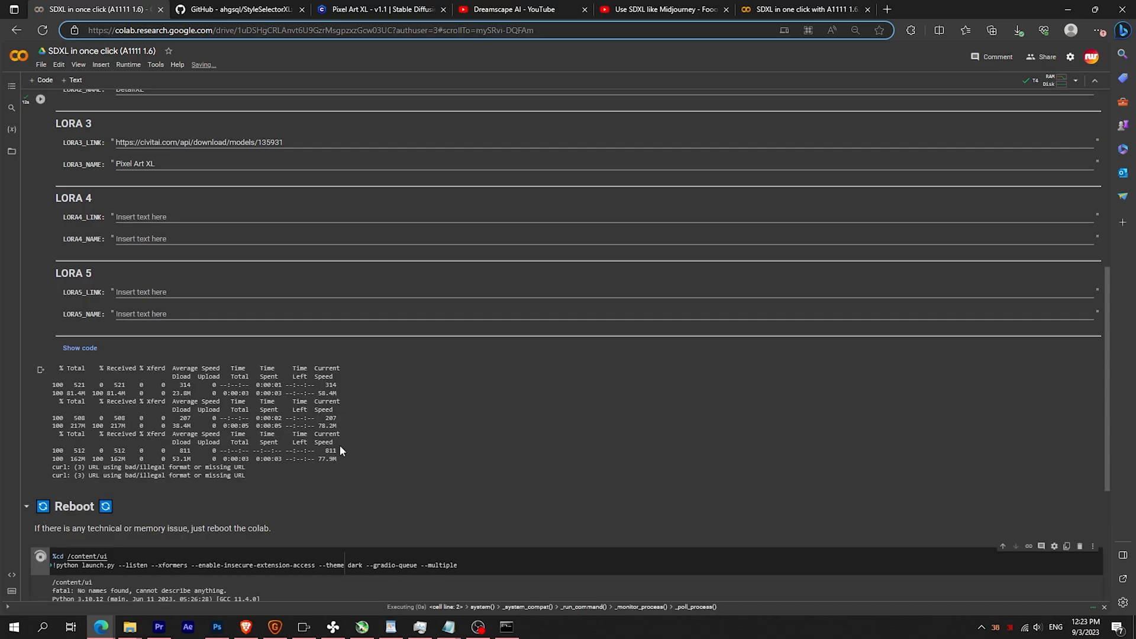
{"action": "scroll", "scroll_direction": "down", "scroll_amount": 3}
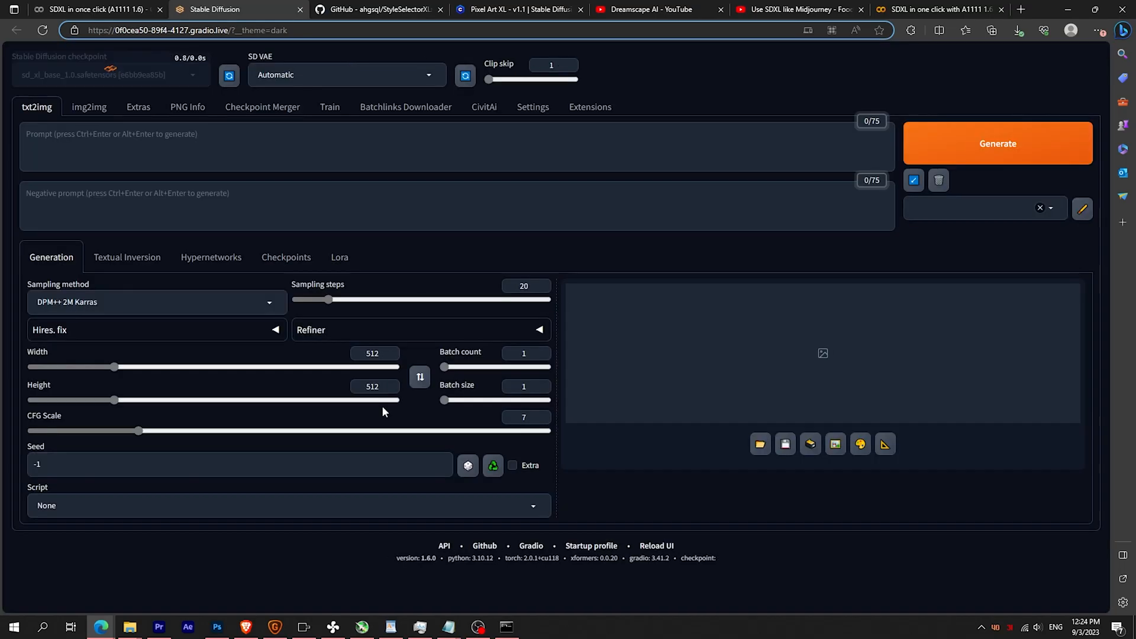
- Open the Lora tab and insert the Pixel Art XL LoRA tag into the prompt
{"action": "left_click", "coordinate": [339, 257]}
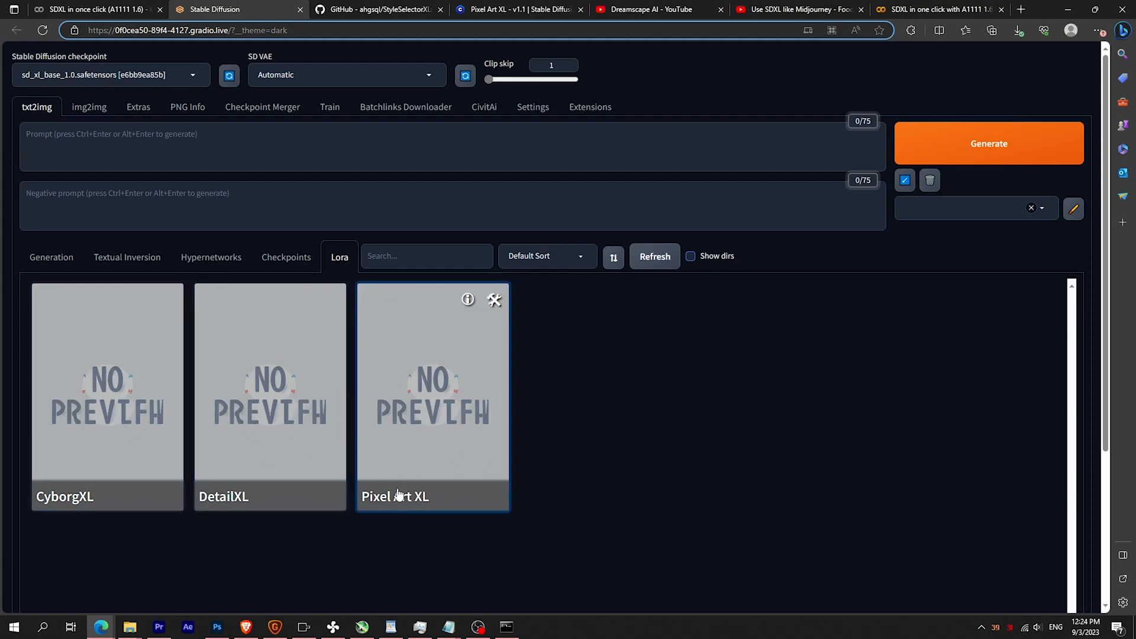
{"action": "left_click", "coordinate": [433, 397]}
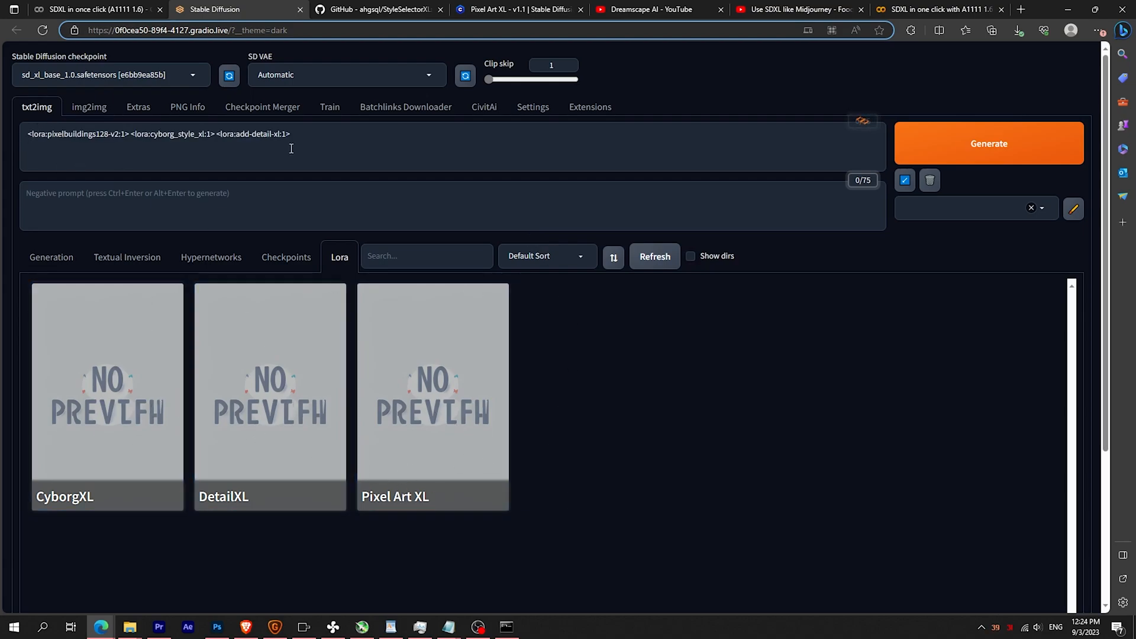
{"action": "left_click", "coordinate": [210, 9]}
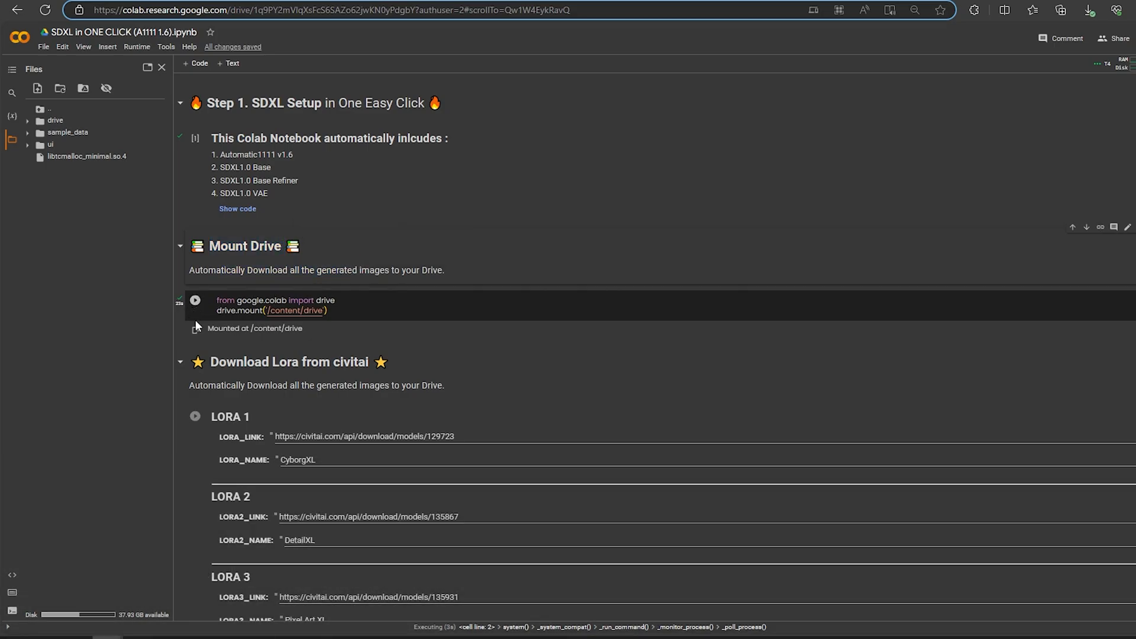
- Run the Mount Drive cell to mount Google Drive at /content/drive
{"action": "left_click", "coordinate": [28, 120]}
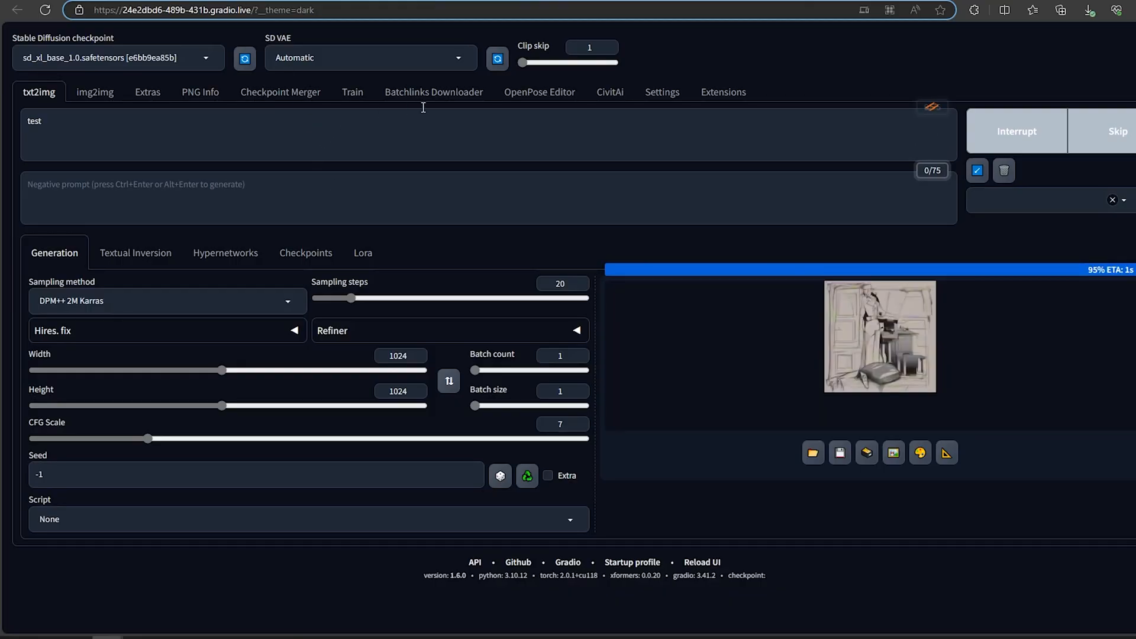
- Set the image output directory to /content/drive/MyDrive/0_OUTPUTS and check its dated folder in Drive
{"action": "left_click", "coordinate": [660, 92]}
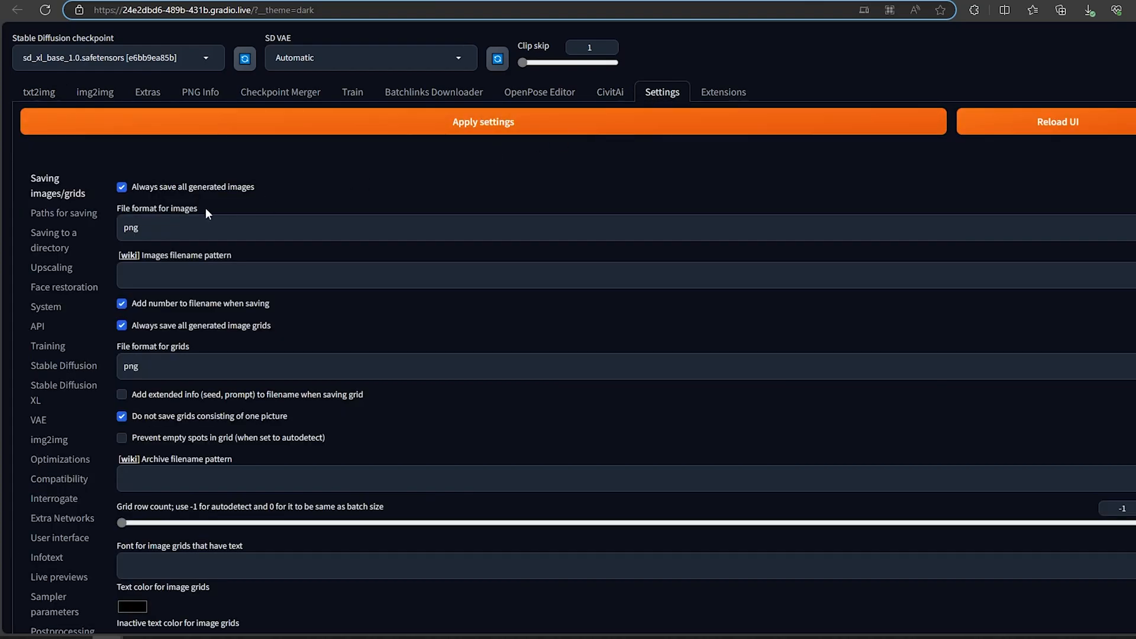
{"action": "left_click", "coordinate": [63, 212]}
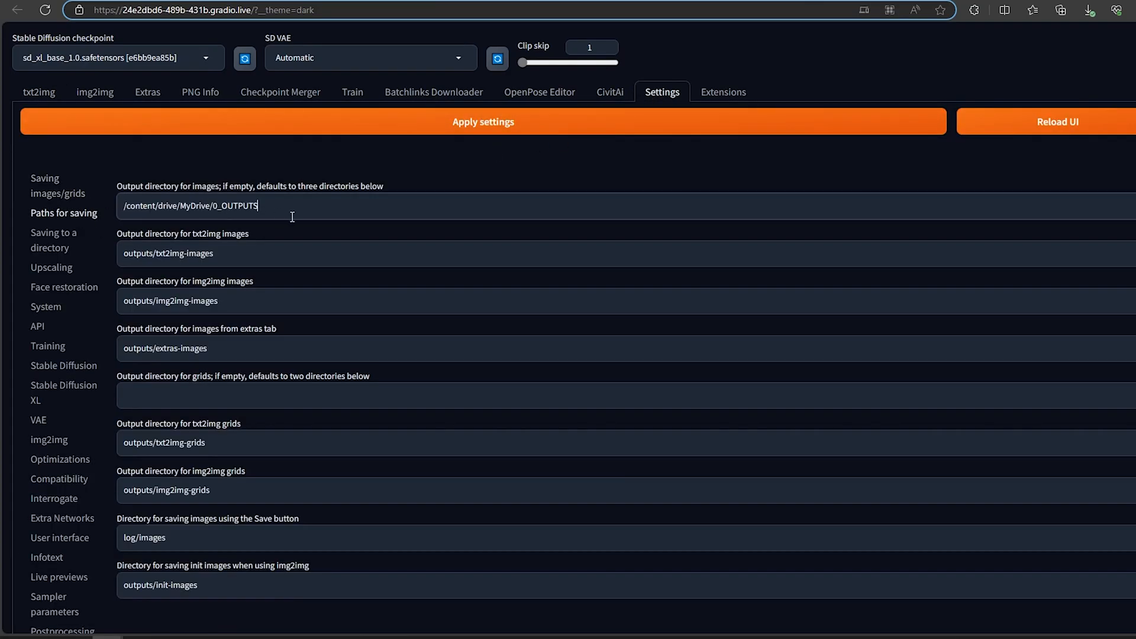
{"action": "left_click", "coordinate": [483, 121]}
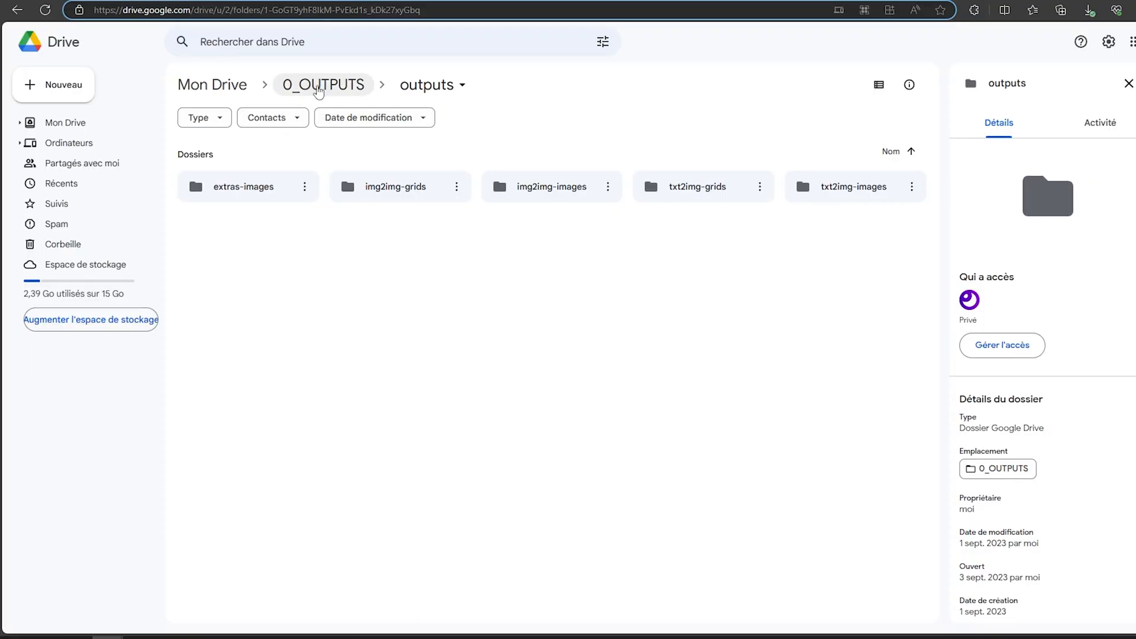
{"action": "left_click", "coordinate": [323, 85]}
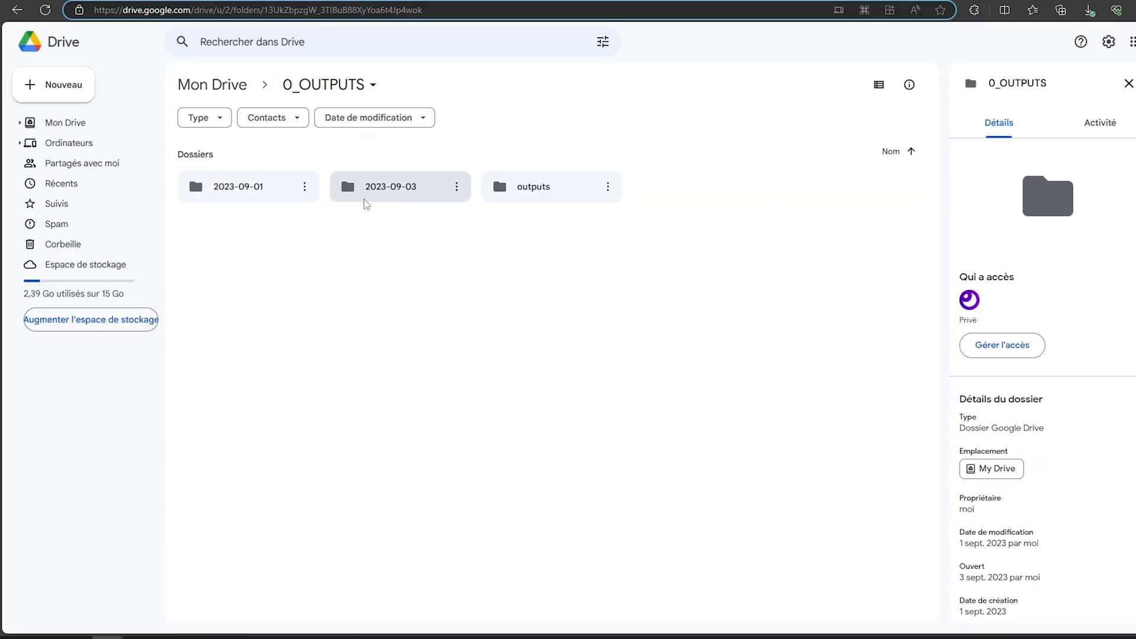
{"action": "double_click", "coordinate": [390, 186]}
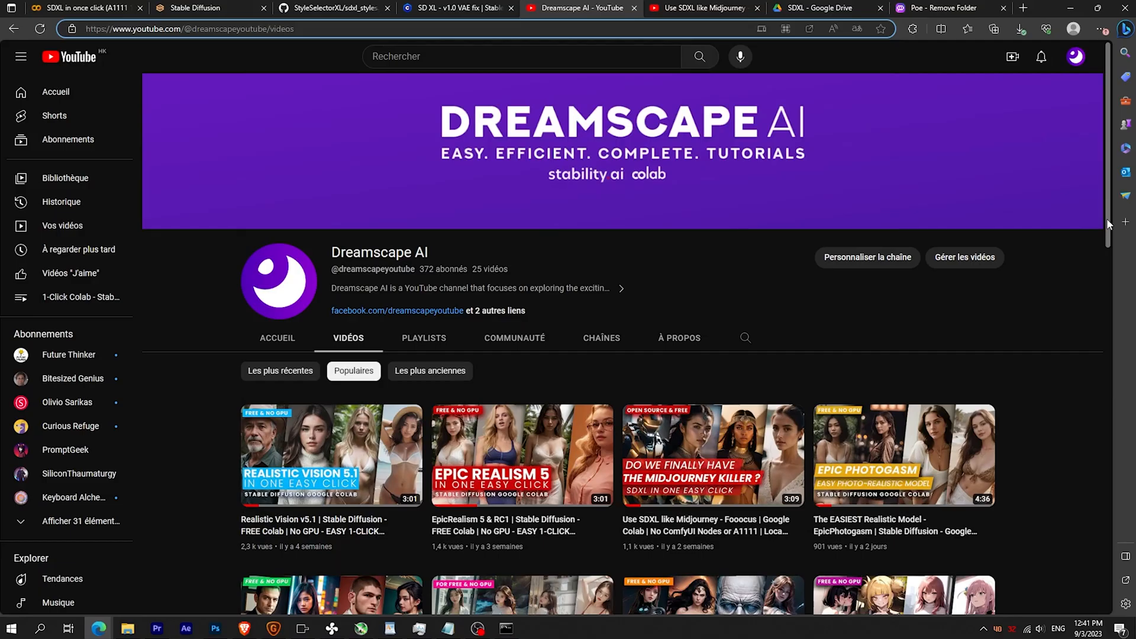
{"action": "scroll", "scroll_direction": "down", "scroll_amount": 3}
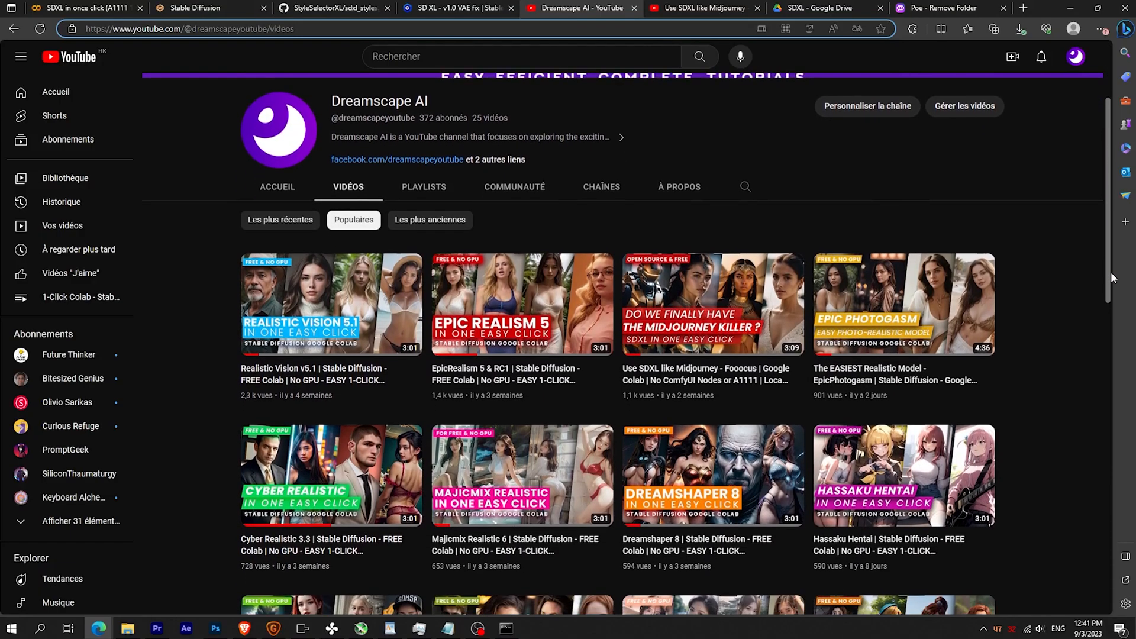